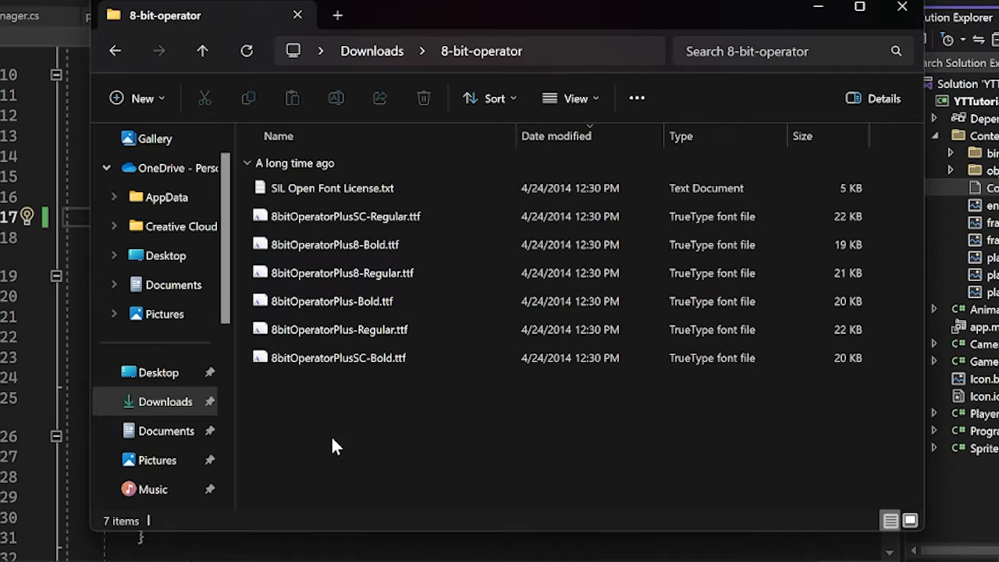
# - Install an 8-bit Operator .ttf font file from the downloaded folder onto the system
pyautogui.click(331, 187)
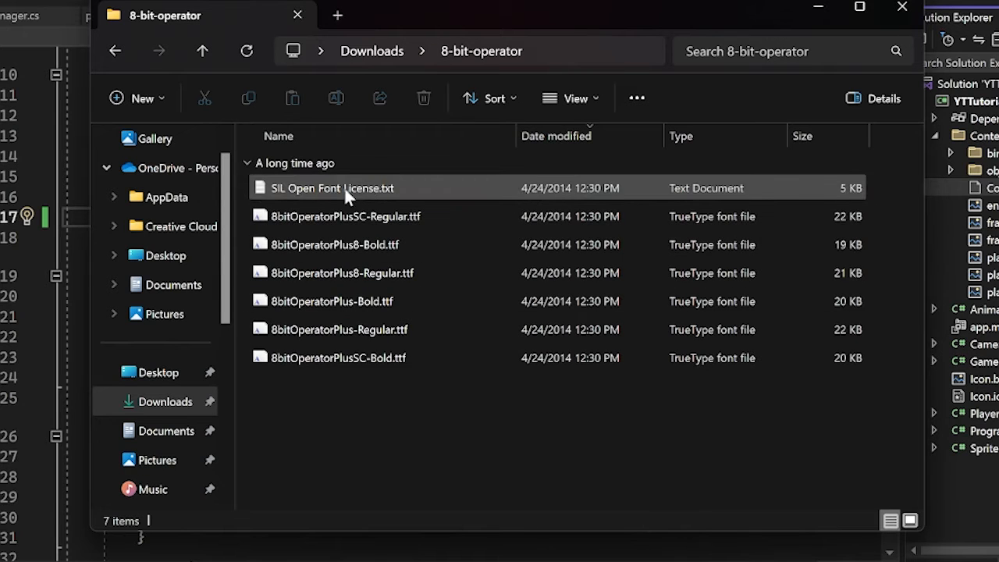
pyautogui.rightClick(437, 281)
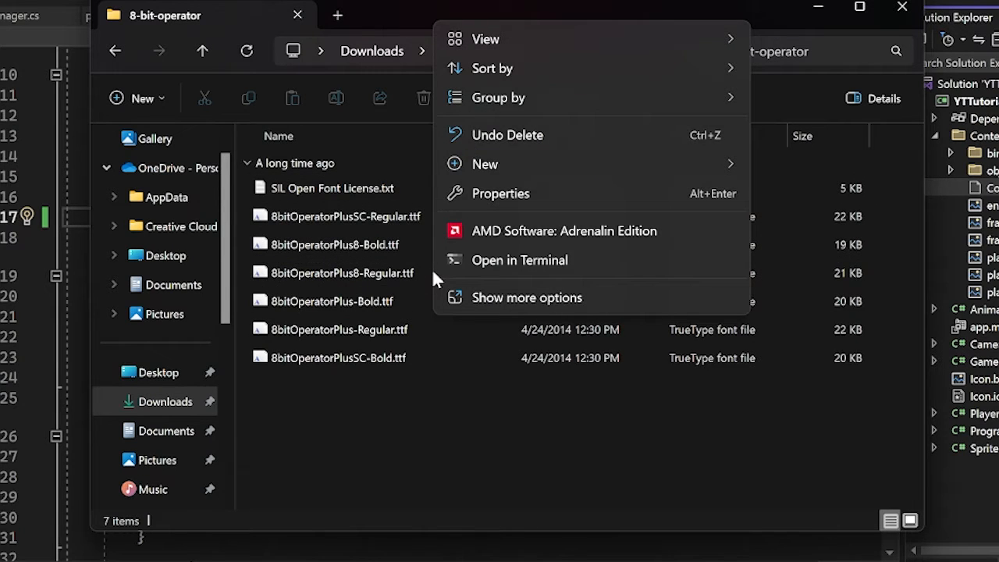
pyautogui.rightClick(336, 300)
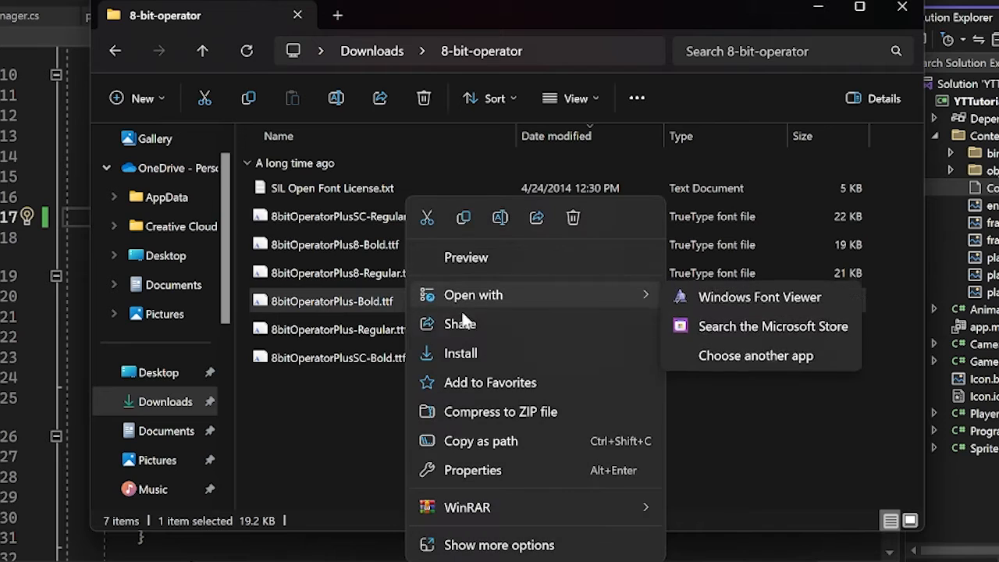
pyautogui.click(459, 353)
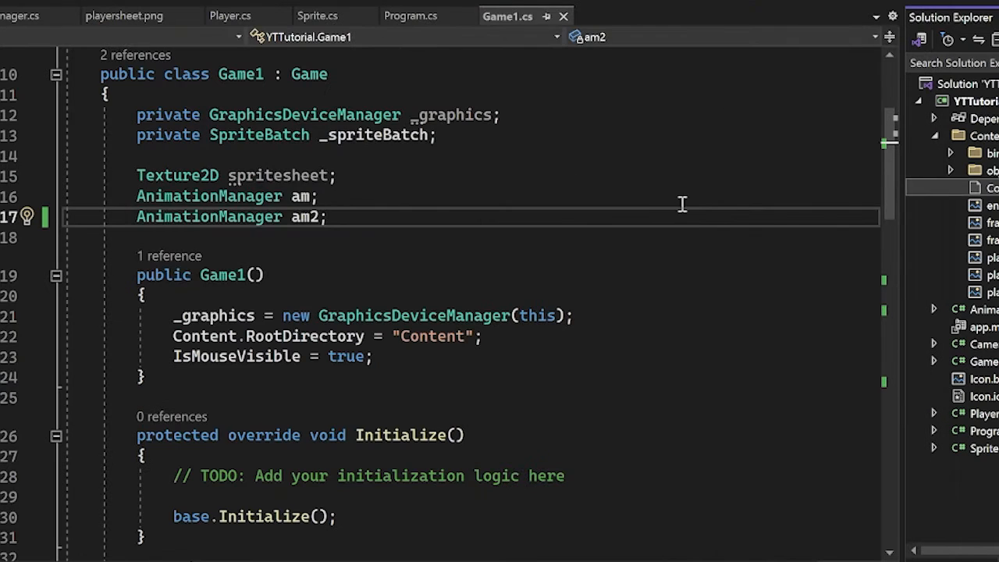
# - Launch the MGCB Editor on the project's Content.mgcb from Solution Explorer
pyautogui.click(289, 196)
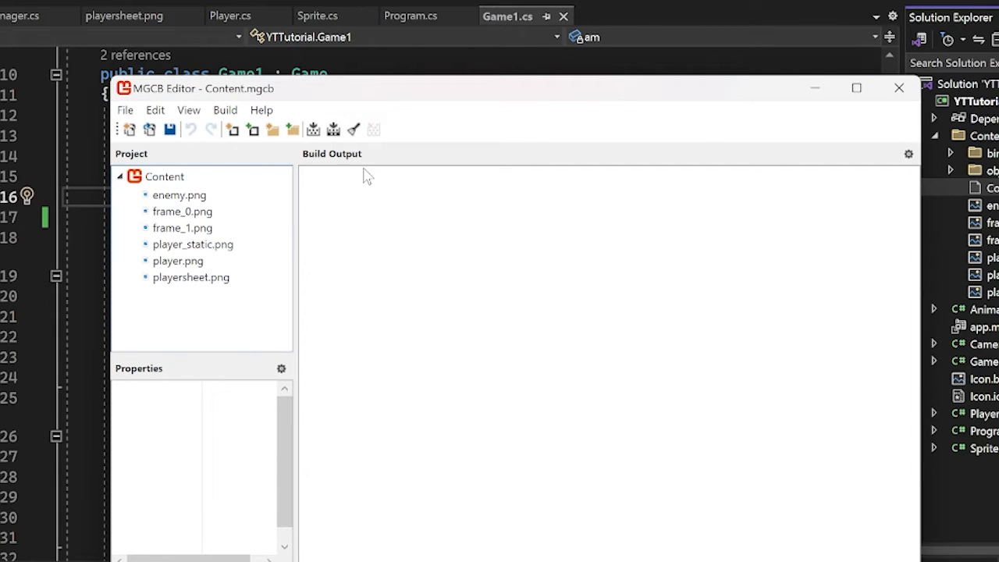
pyautogui.moveTo(183, 181)
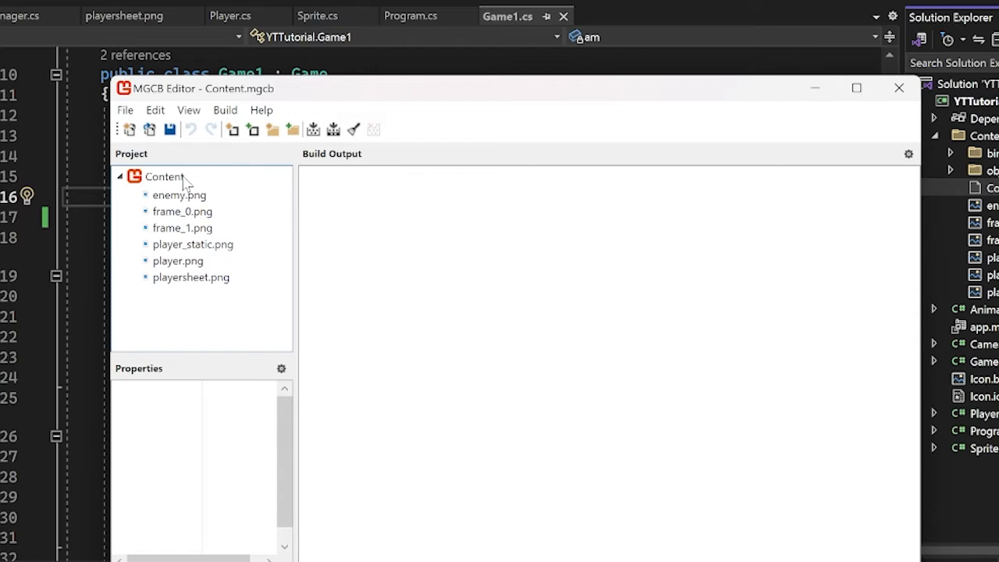
# - Create a new folder named Fonts inside the Content project
pyautogui.rightClick(162, 177)
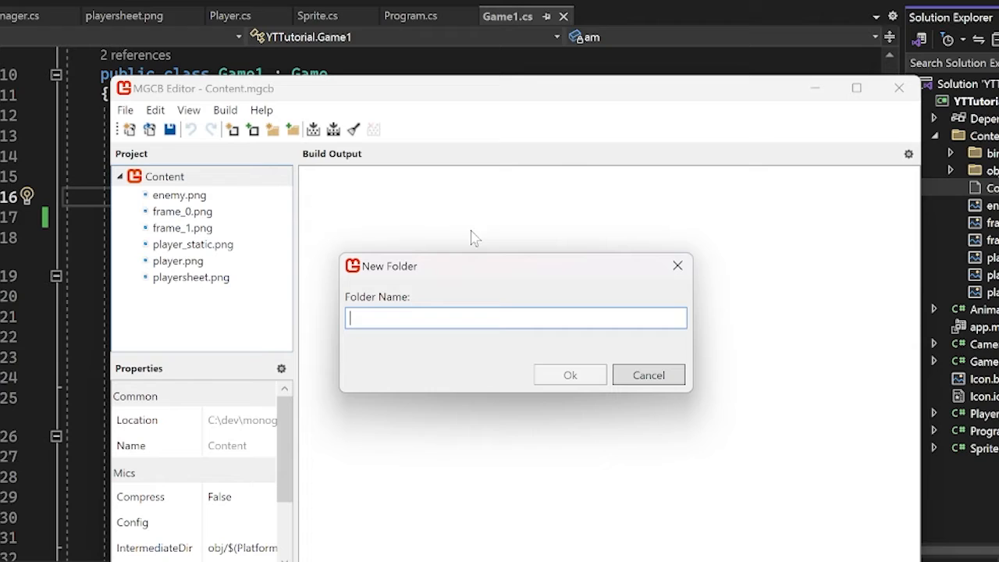
pyautogui.write('Fonts')
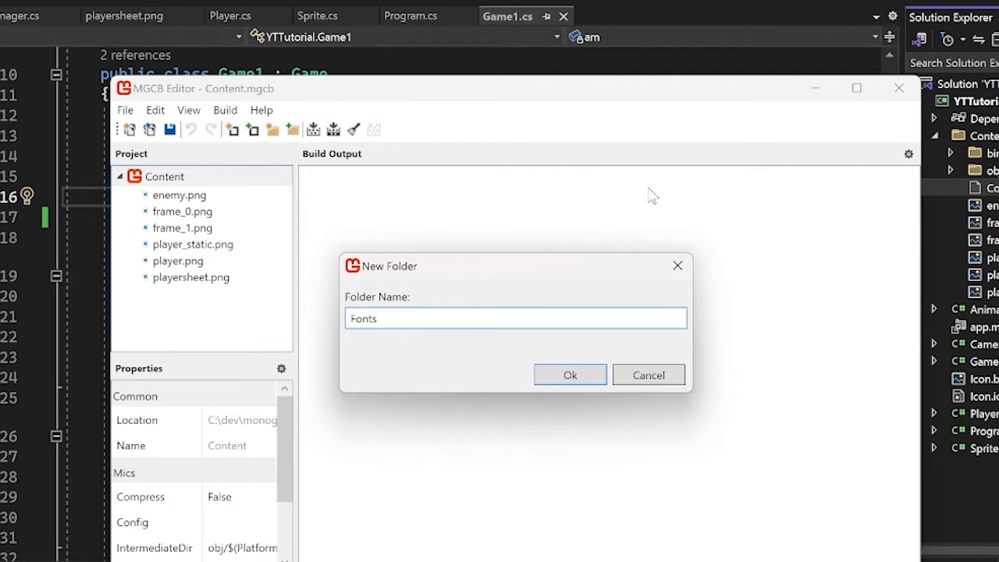
pyautogui.click(570, 374)
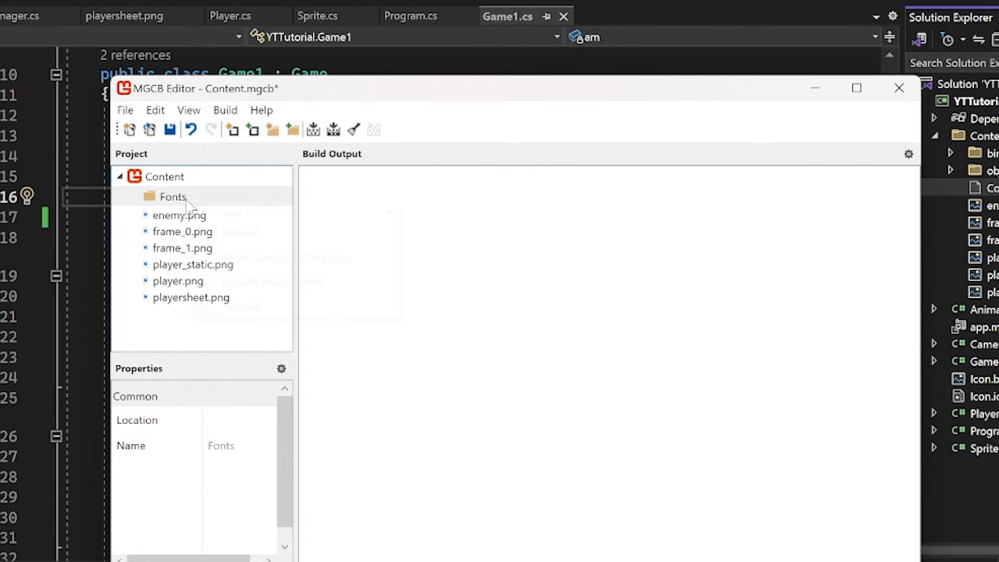
pyautogui.rightClick(172, 196)
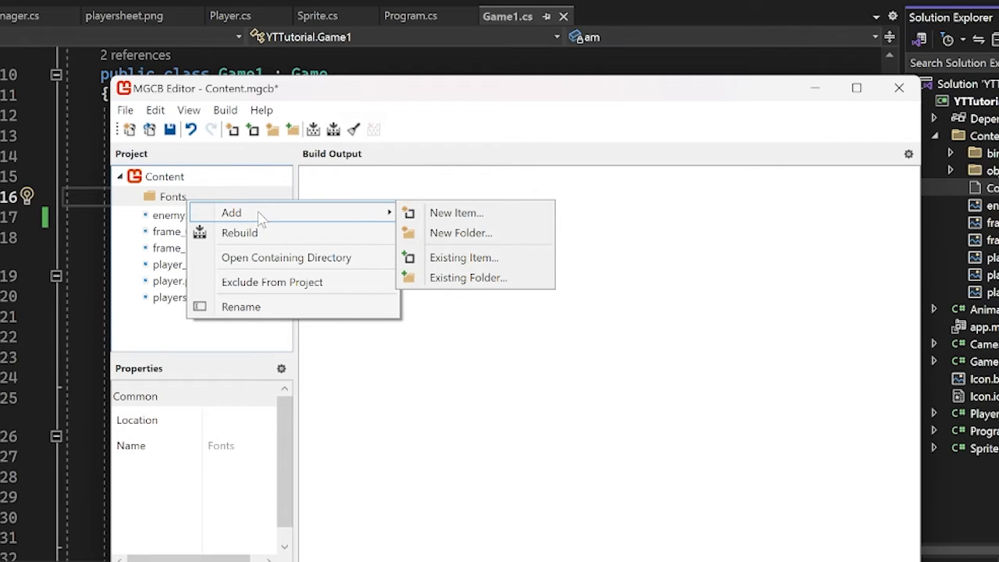
# - Add a SpriteFont Description named ytfont to the Fonts folder
pyautogui.click(456, 212)
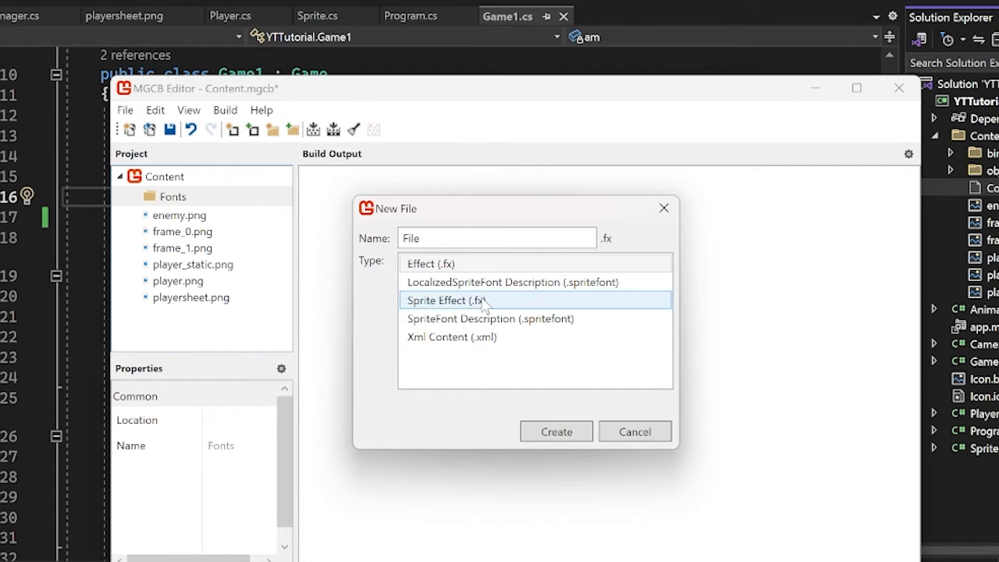
pyautogui.click(490, 319)
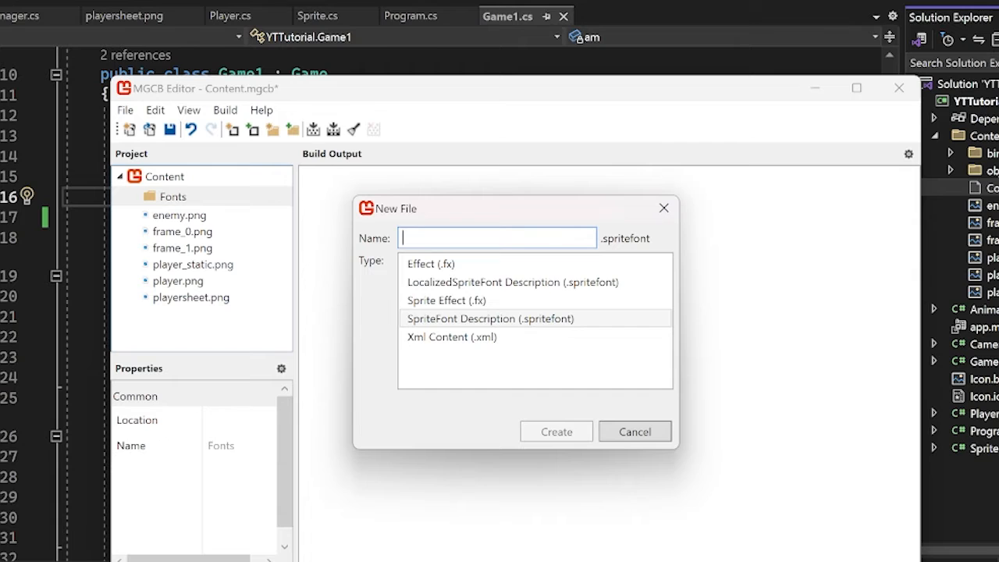
pyautogui.write('ytfont')
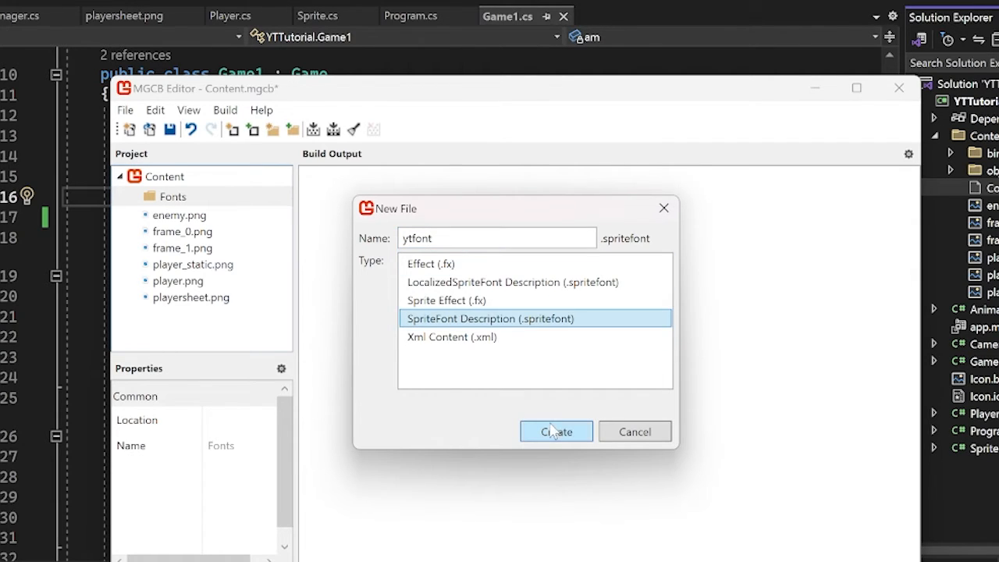
pyautogui.click(555, 431)
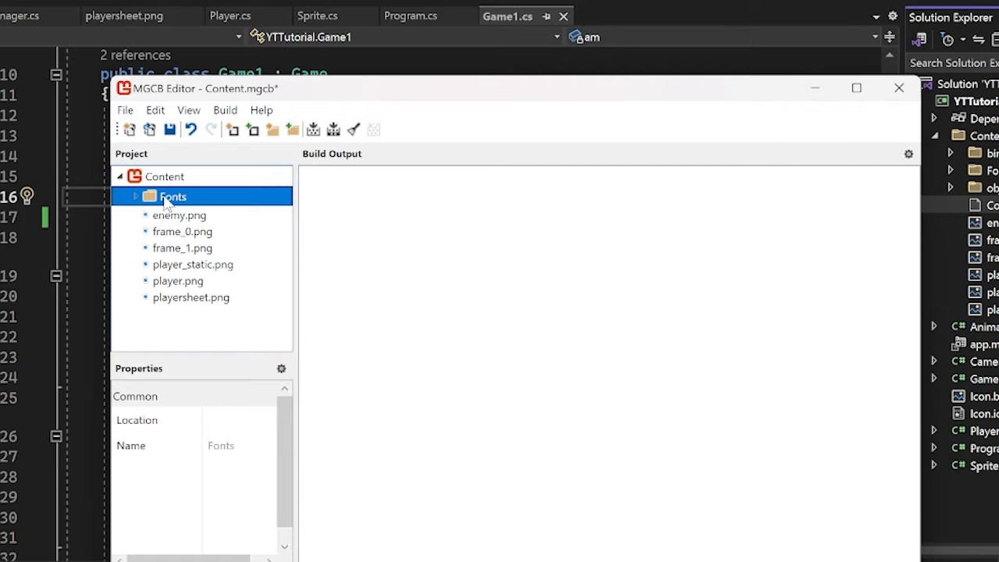
pyautogui.moveTo(312, 129)
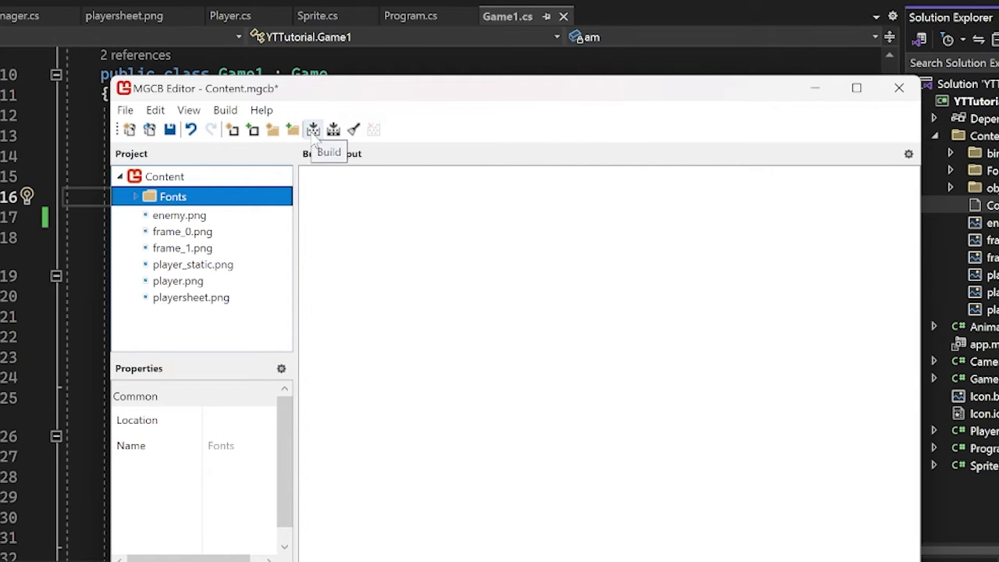
# - Build all content and close the MGCB Editor
pyautogui.click(312, 130)
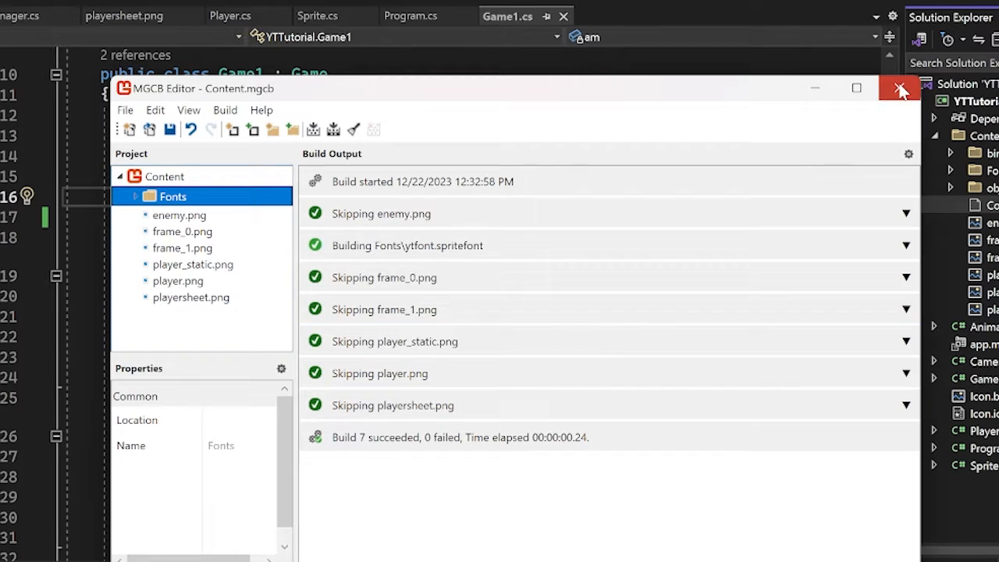
pyautogui.click(892, 88)
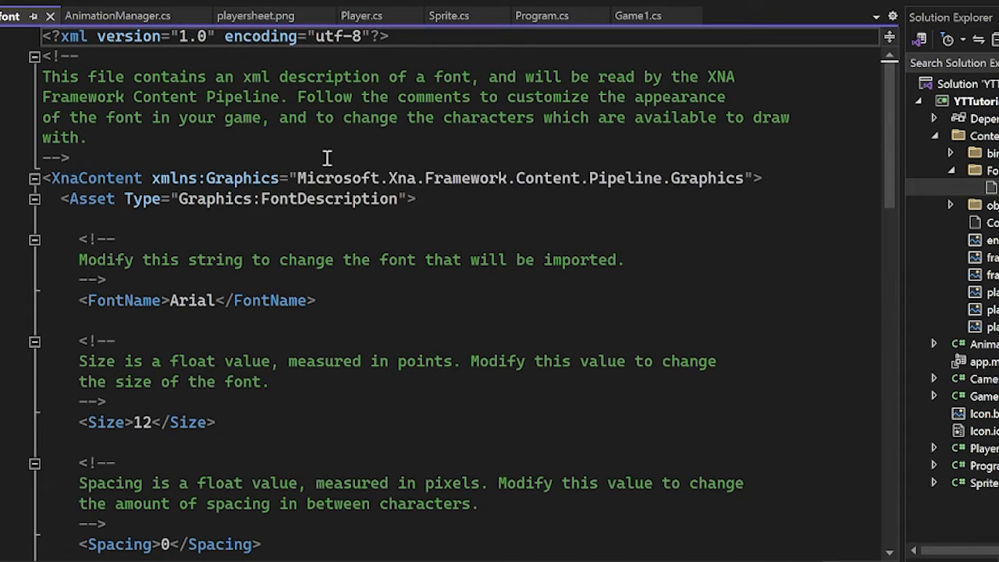
# - Select the Arial name inside FontName in ytfont.spritefont for replacement
pyautogui.scroll(-3)
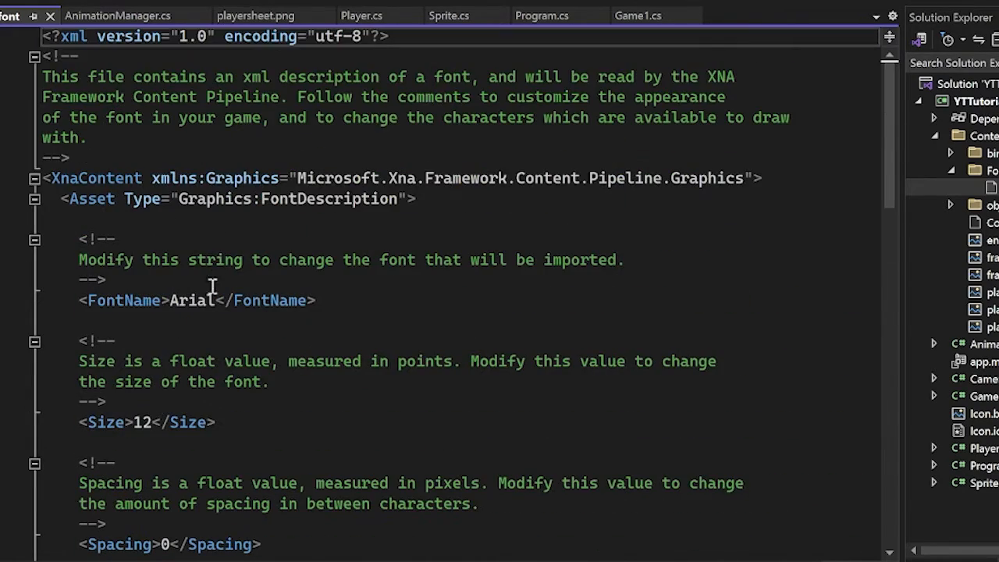
pyautogui.doubleClick(191, 300)
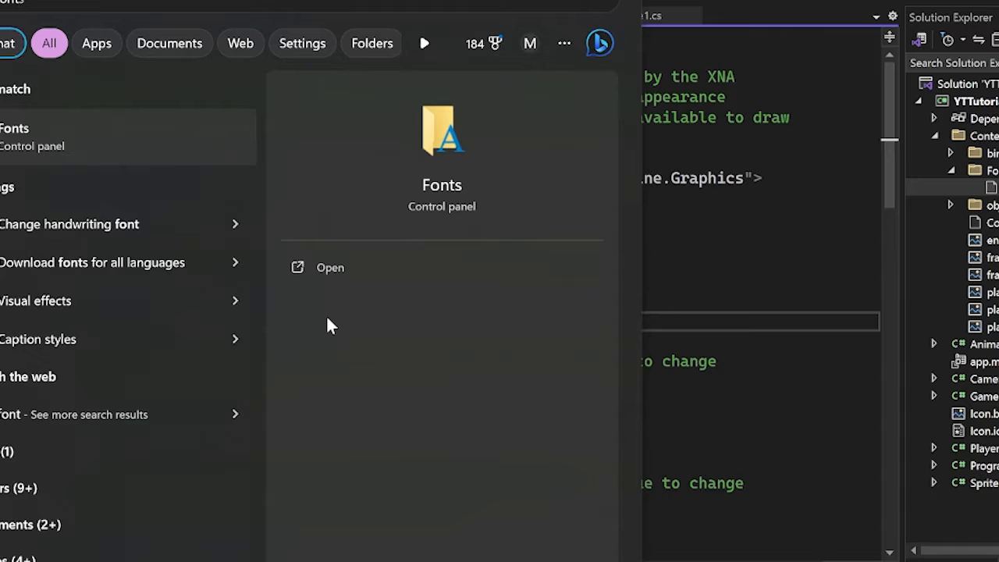
pyautogui.moveTo(140, 226)
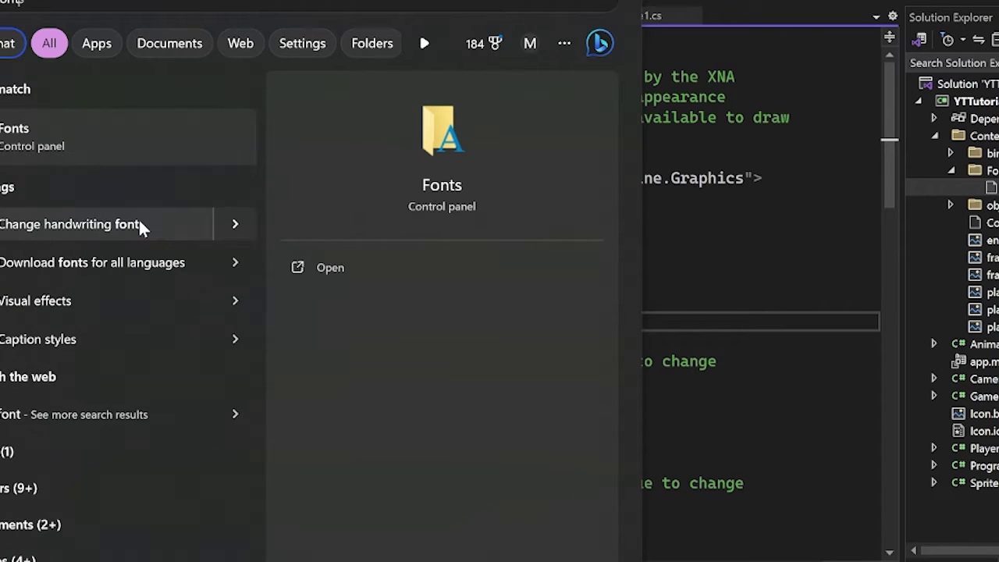
# - Check the 8-bit Operator+ 8 Regular name in the Fonts control panel and use it at size 24
pyautogui.click(329, 267)
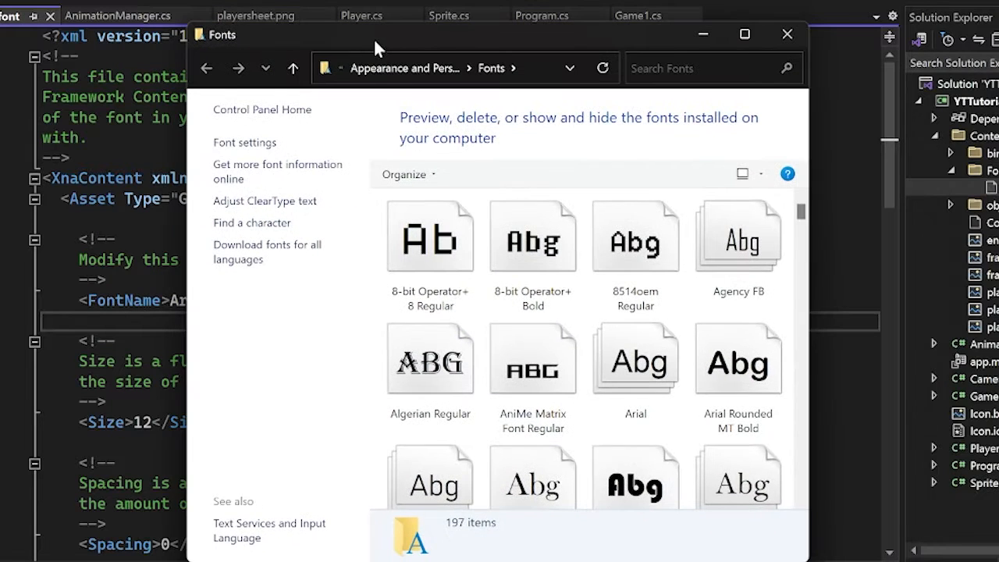
pyautogui.click(429, 234)
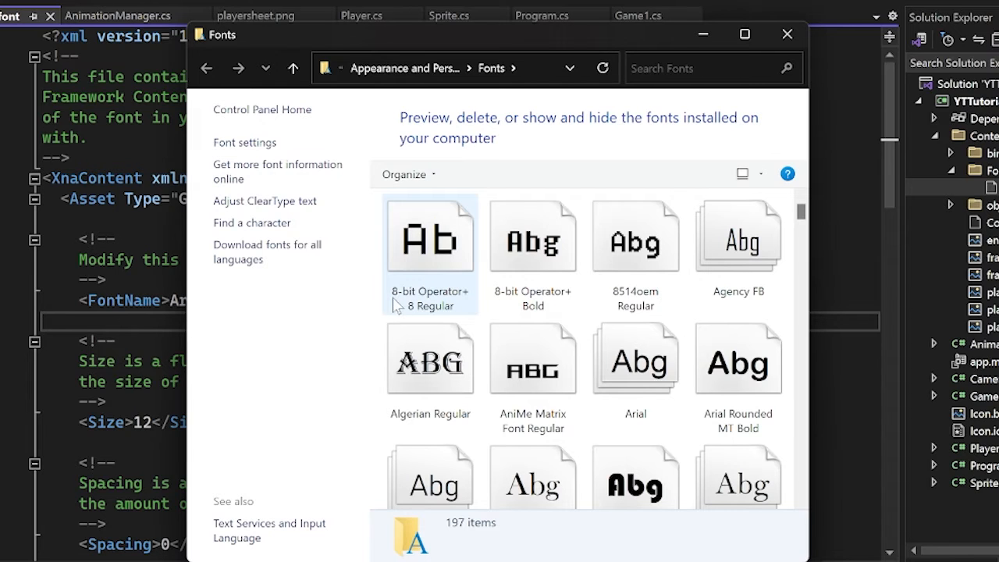
pyautogui.moveTo(428, 316)
pyautogui.write('8-')
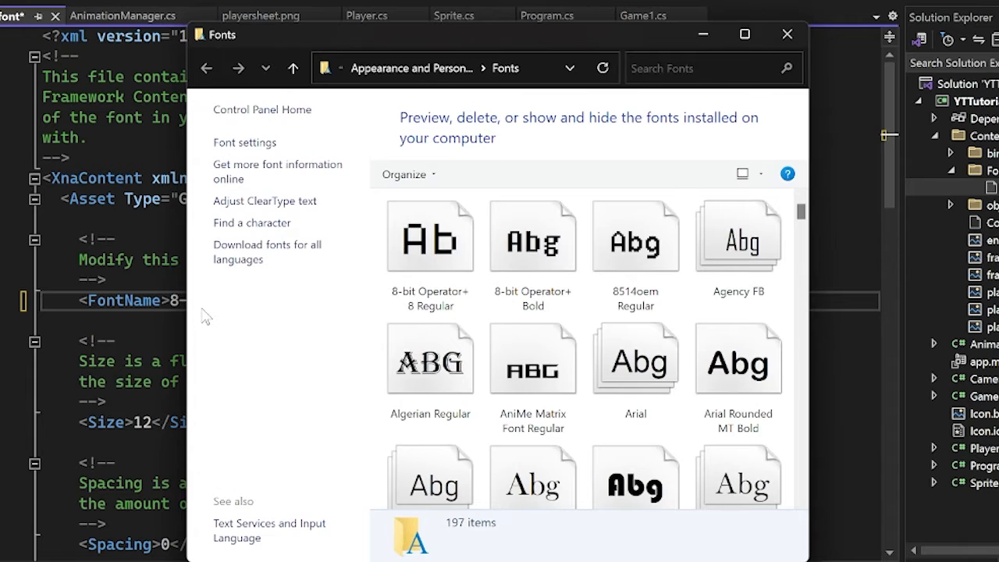
pyautogui.click(784, 34)
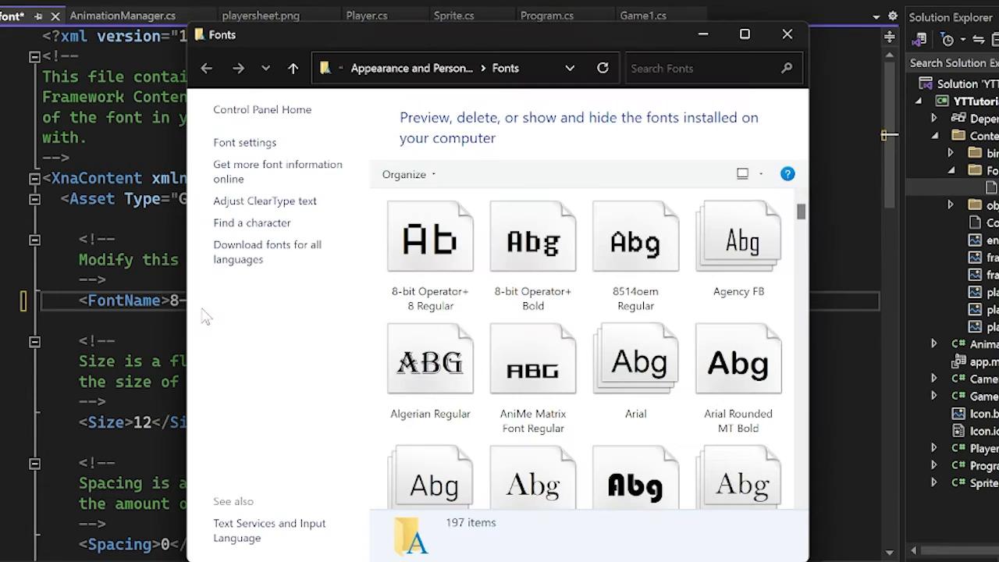
pyautogui.click(784, 34)
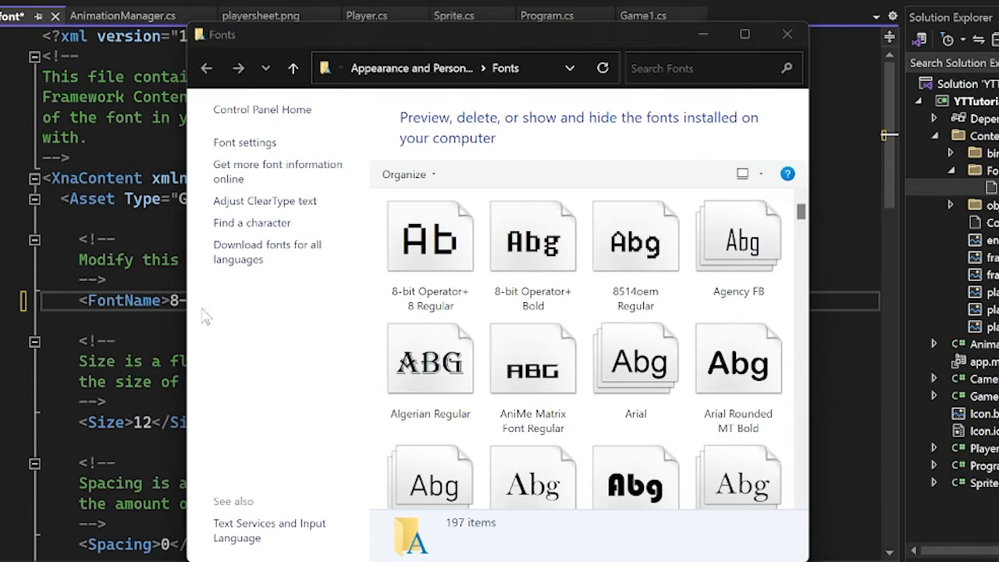
pyautogui.click(786, 34)
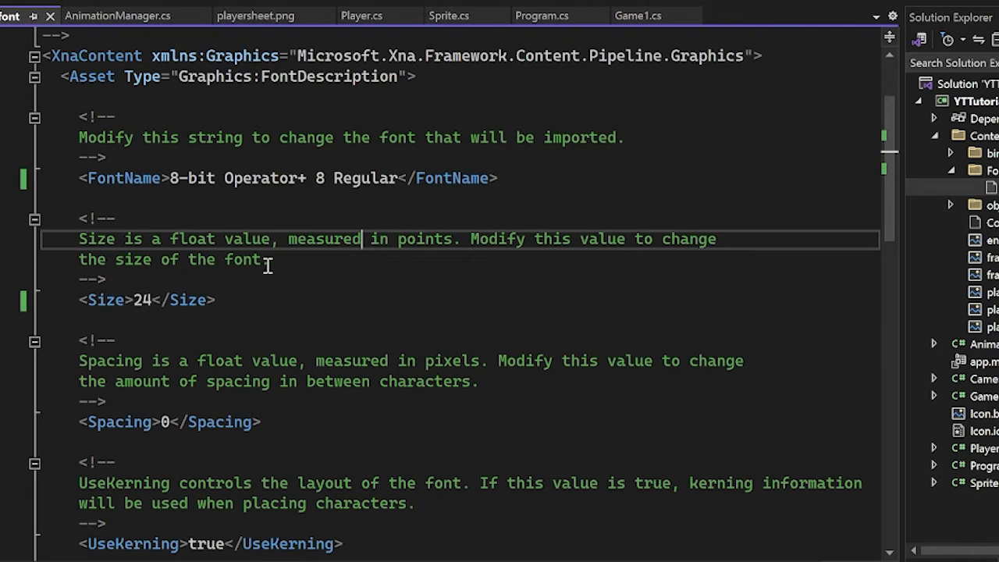
# - Rebuild all content in MGCB Editor, dismiss the Catastrophic failure dialog, and return to Game1.cs
pyautogui.click(162, 299)
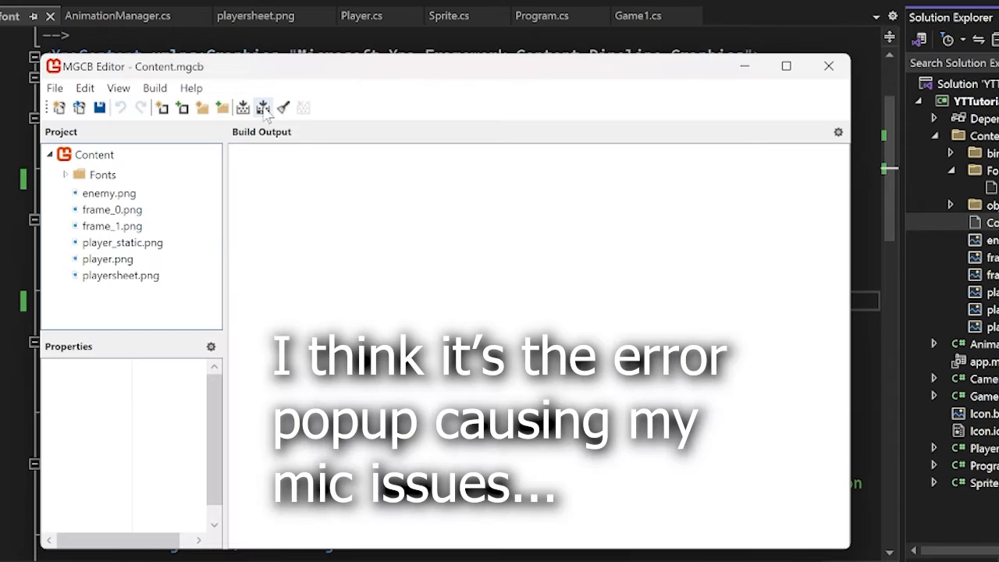
pyautogui.click(263, 106)
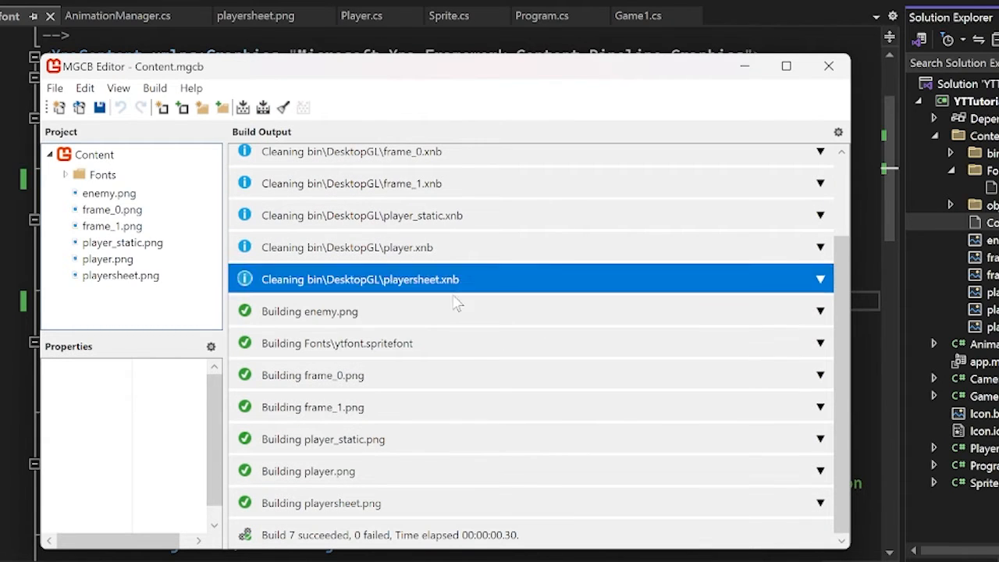
pyautogui.click(344, 503)
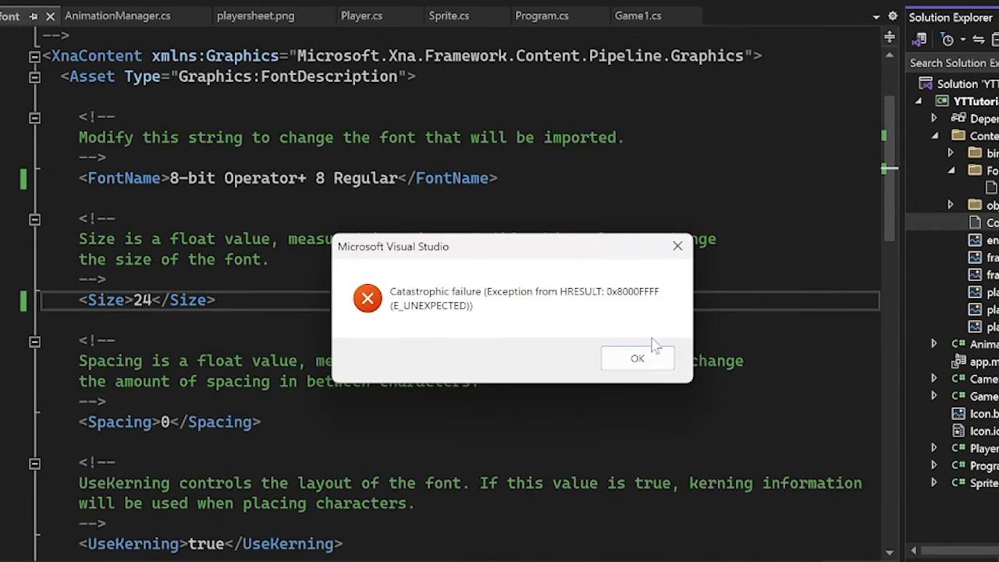
pyautogui.click(637, 357)
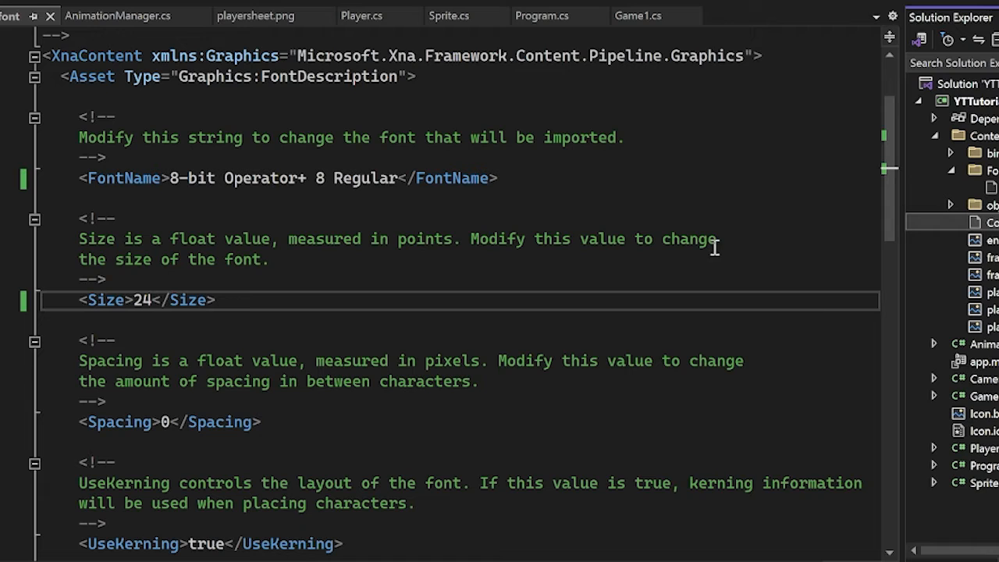
pyautogui.click(640, 14)
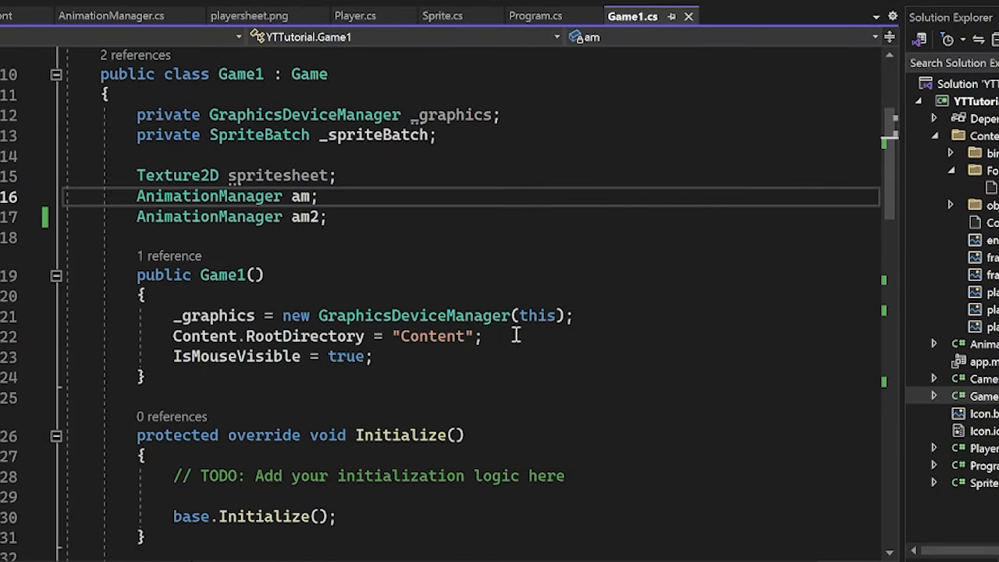
# - Declare 'private SpriteFont font;' beneath the AnimationManager fields
pyautogui.press('Enter')
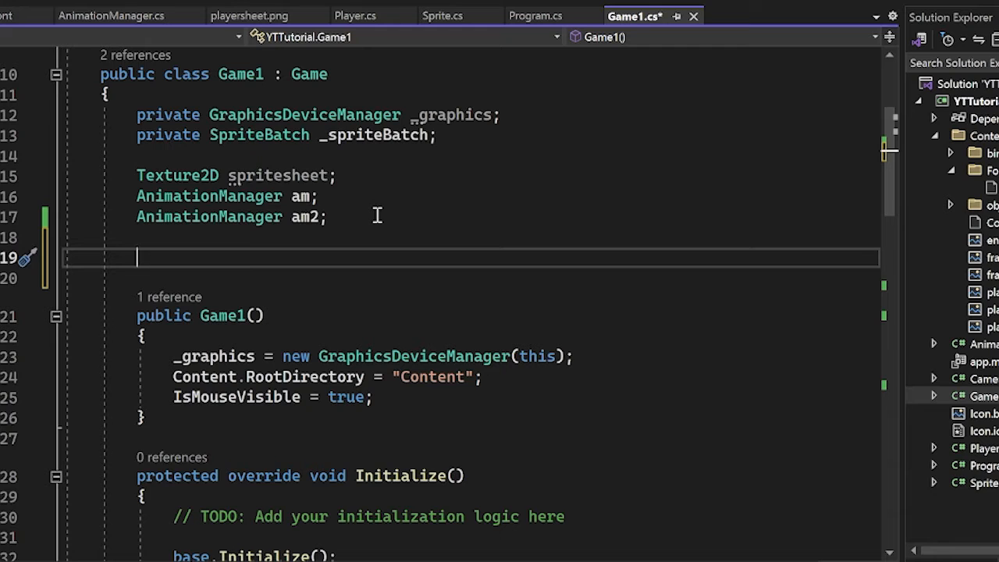
pyautogui.moveTo(211, 236)
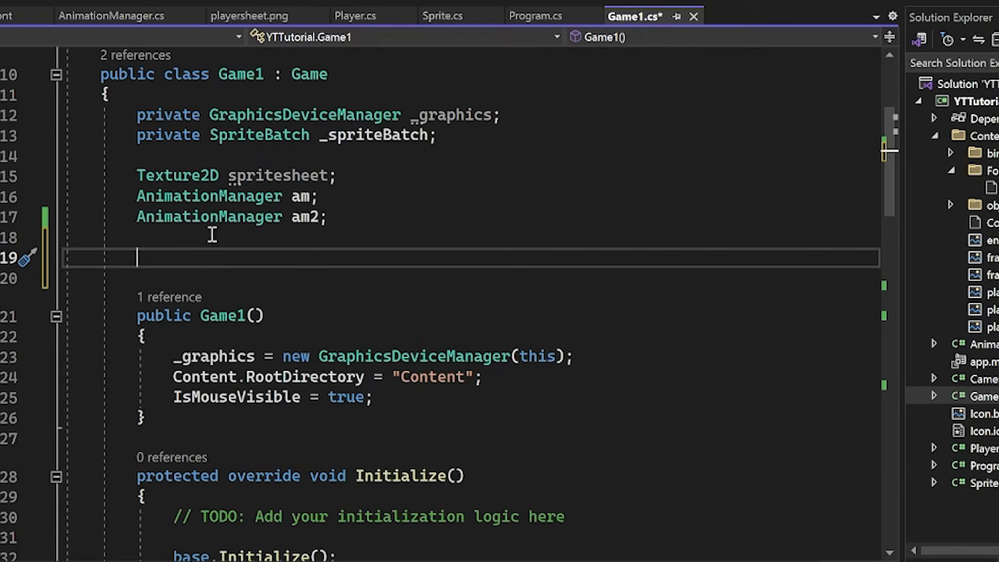
pyautogui.scroll(-3)
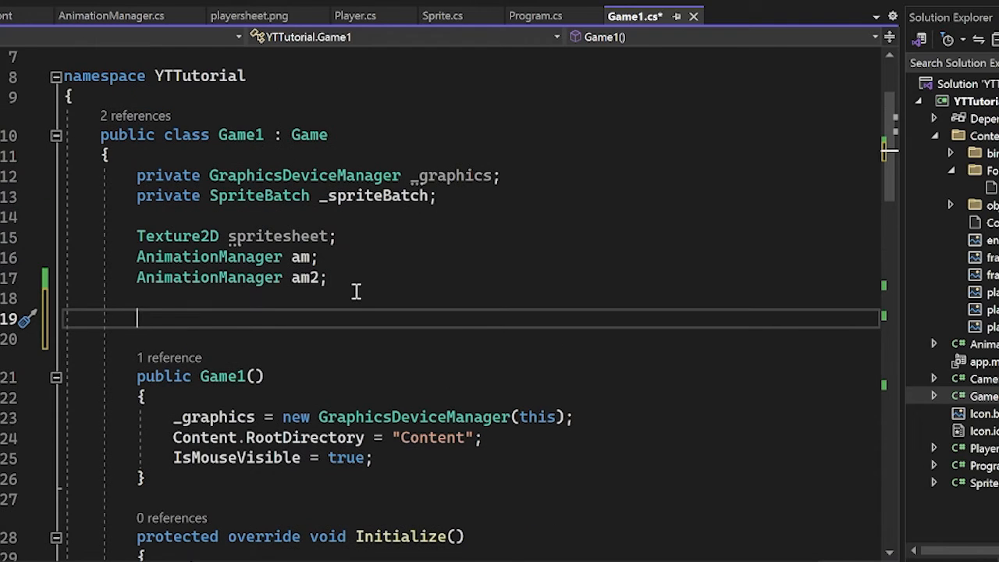
pyautogui.write('private')
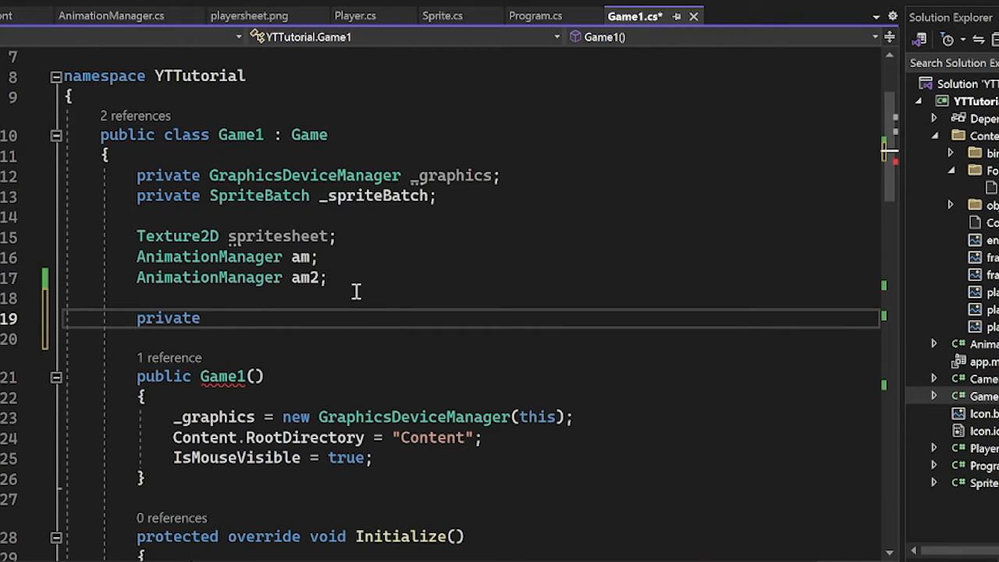
pyautogui.write('Spritef')
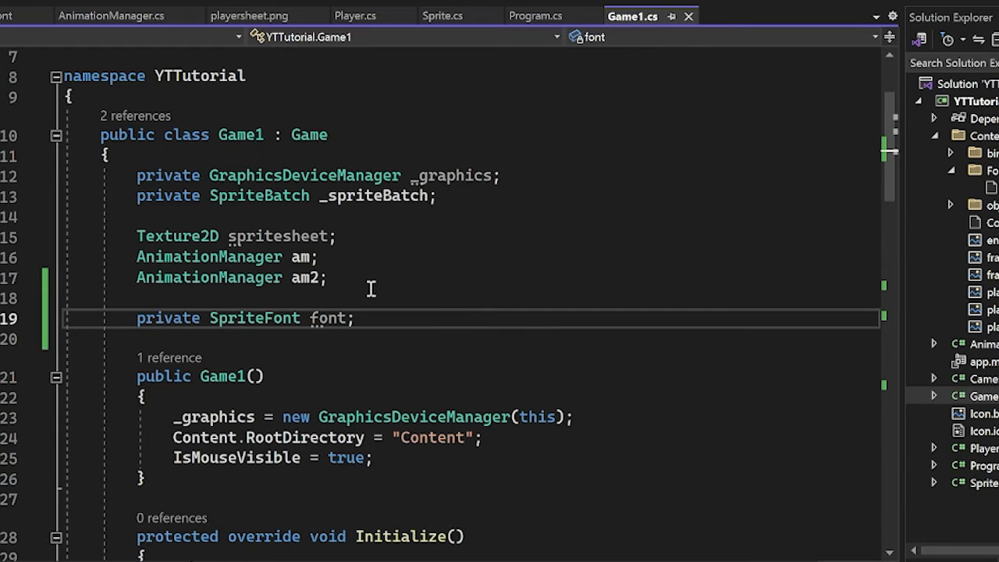
pyautogui.scroll(-3)
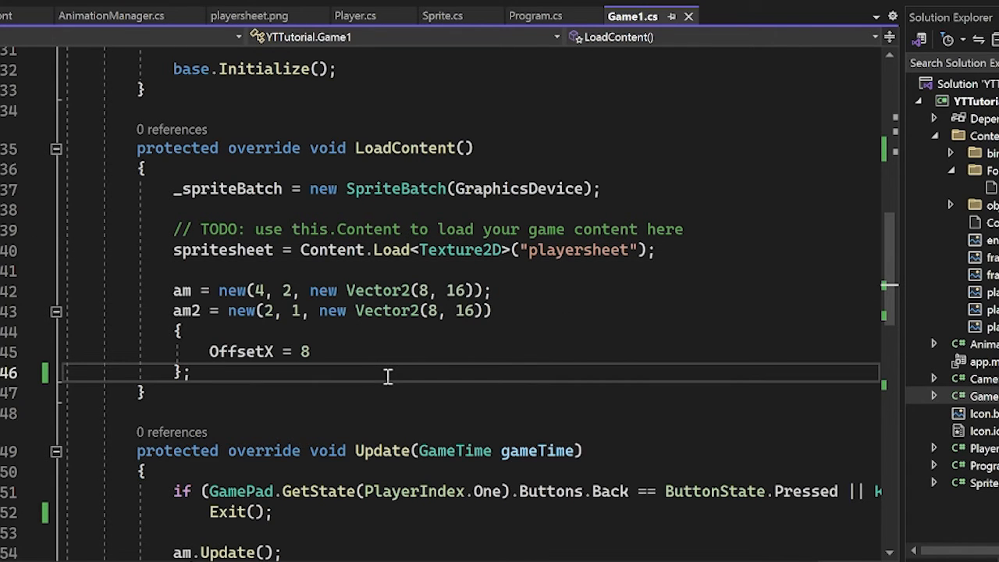
# - Write font = Content.Load<SpriteFont>("Fonts/ytfont"); in LoadContent
pyautogui.write('font = c')
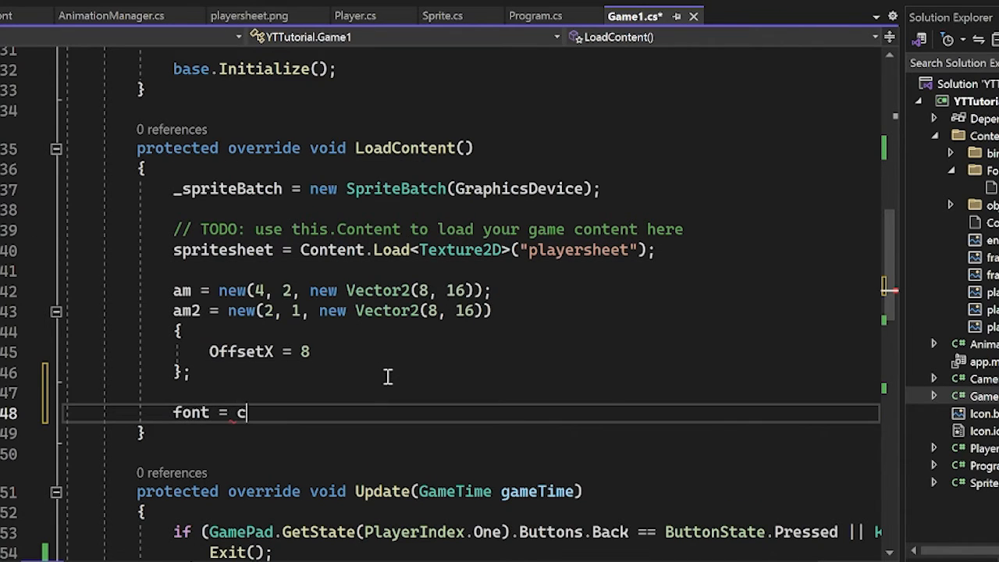
pyautogui.write('ontent.load')
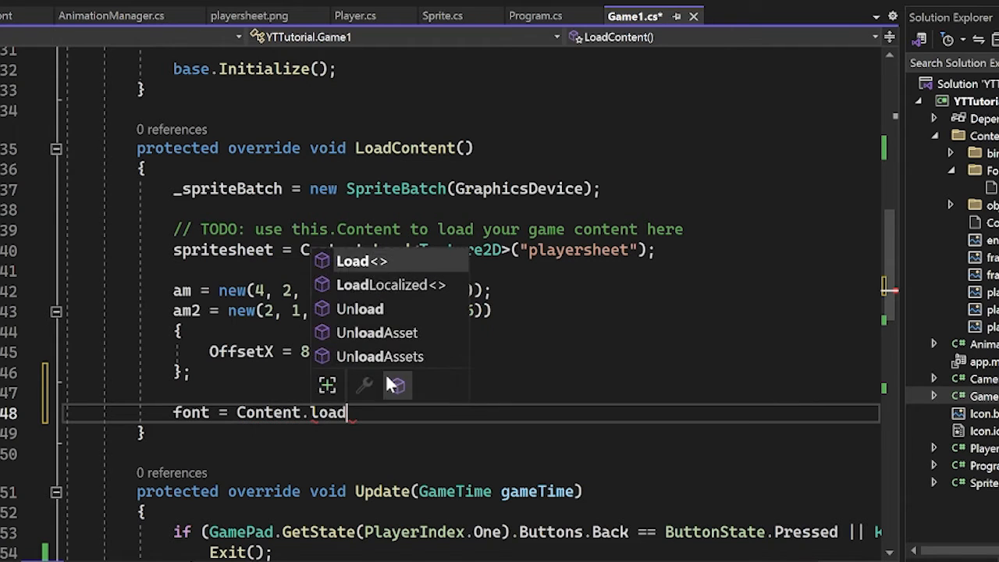
pyautogui.click(352, 261)
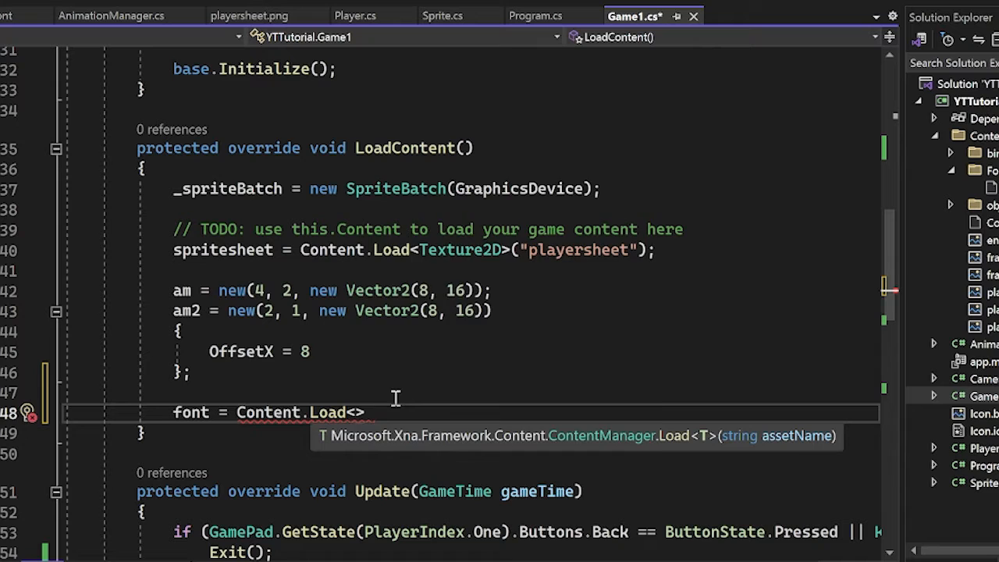
pyautogui.write('SpriteFont')
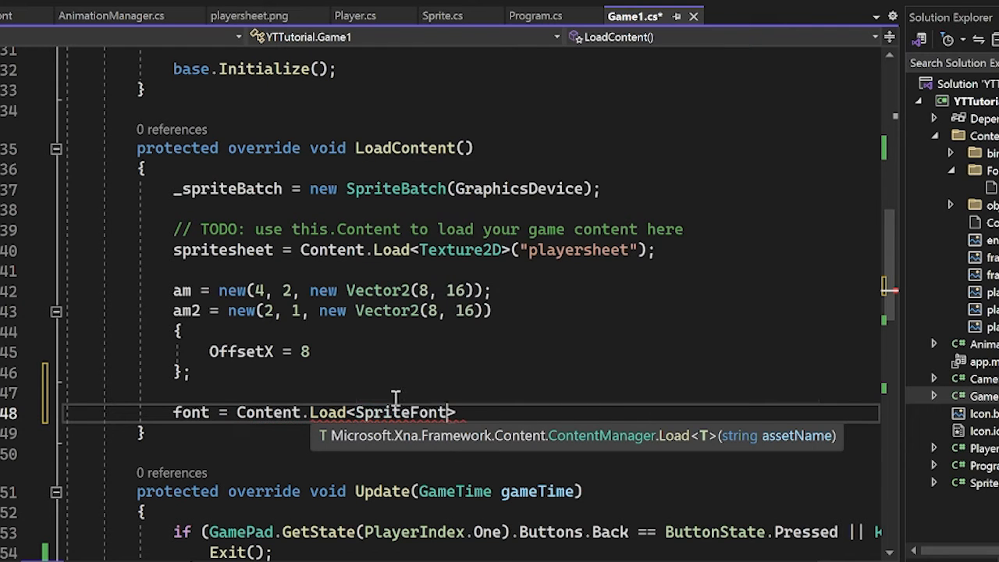
pyautogui.write('>("")')
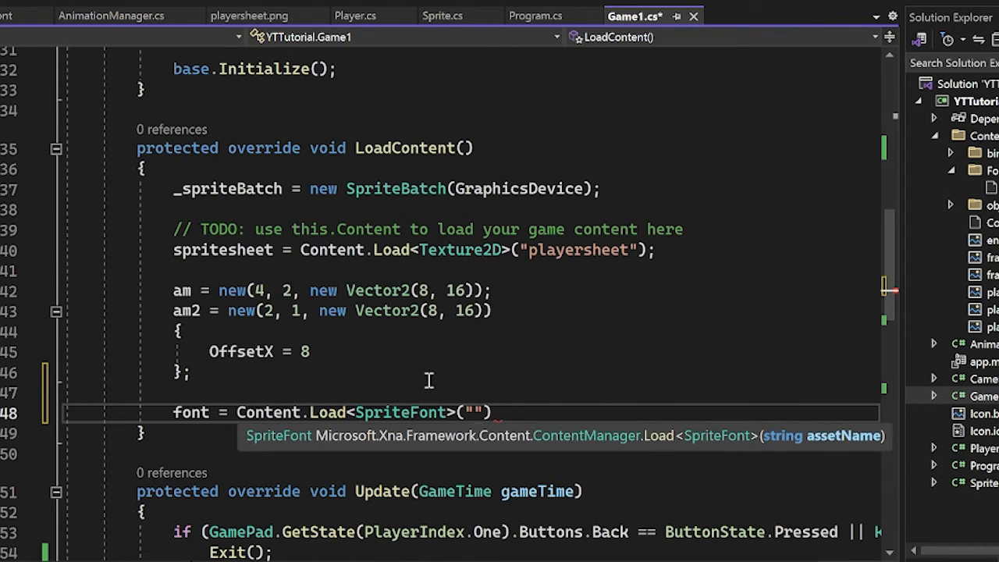
pyautogui.moveTo(553, 253)
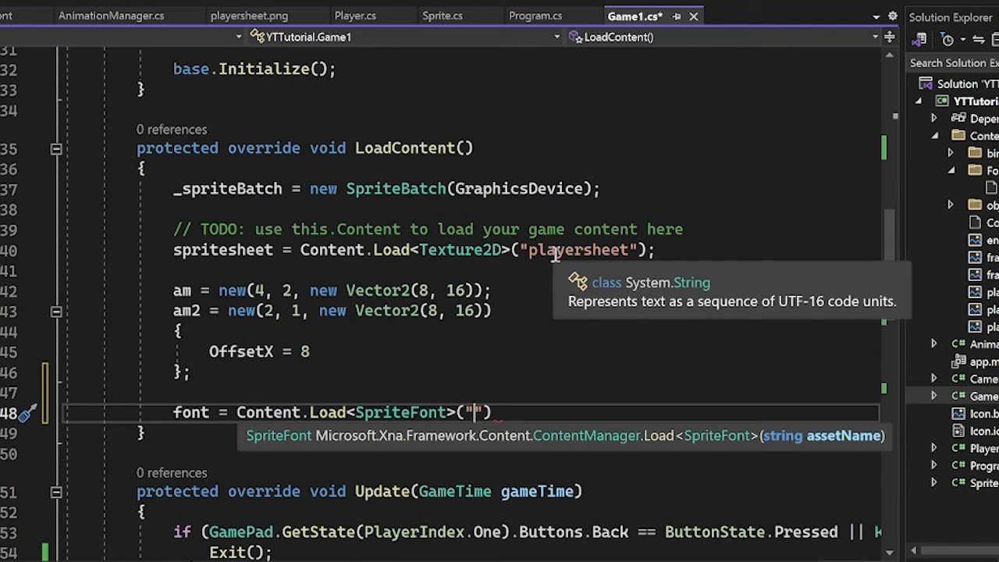
pyautogui.write('Fonts/')
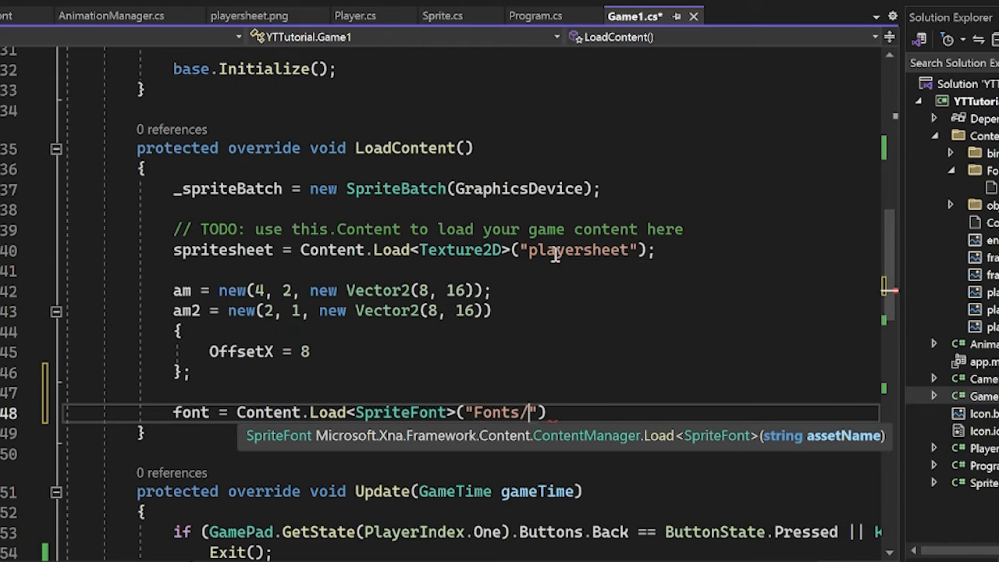
pyautogui.scroll(-3)
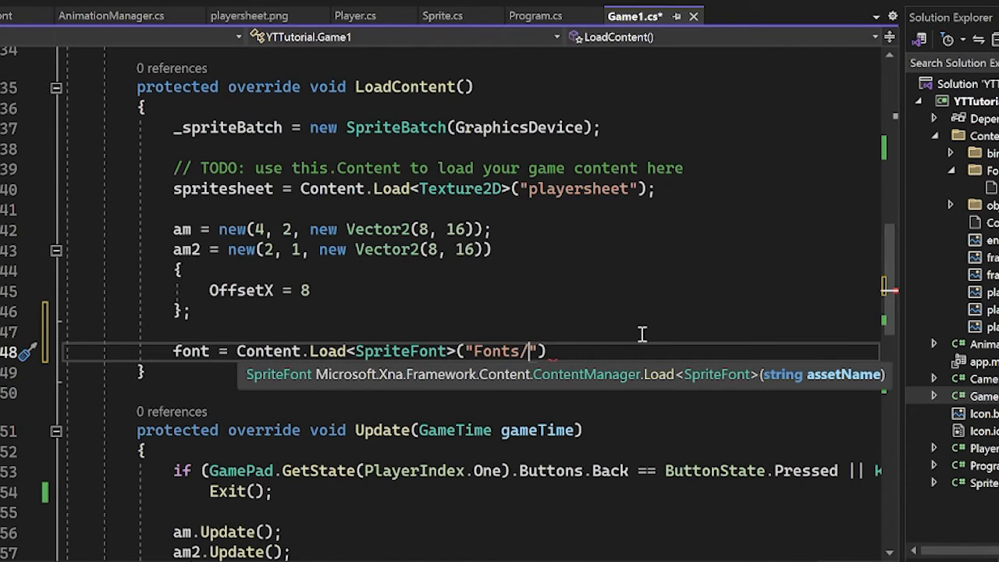
pyautogui.write('ytfo')
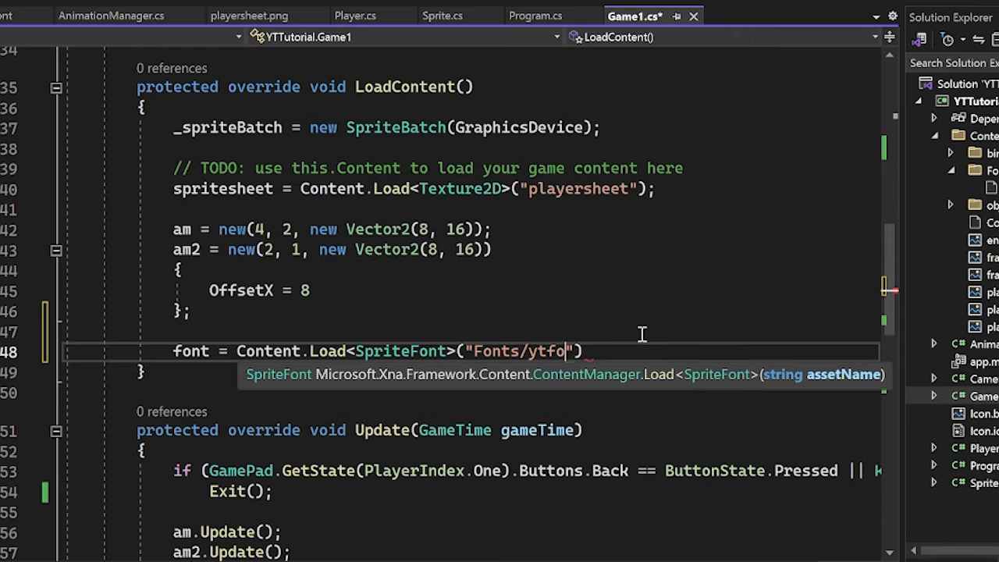
pyautogui.write('nt')
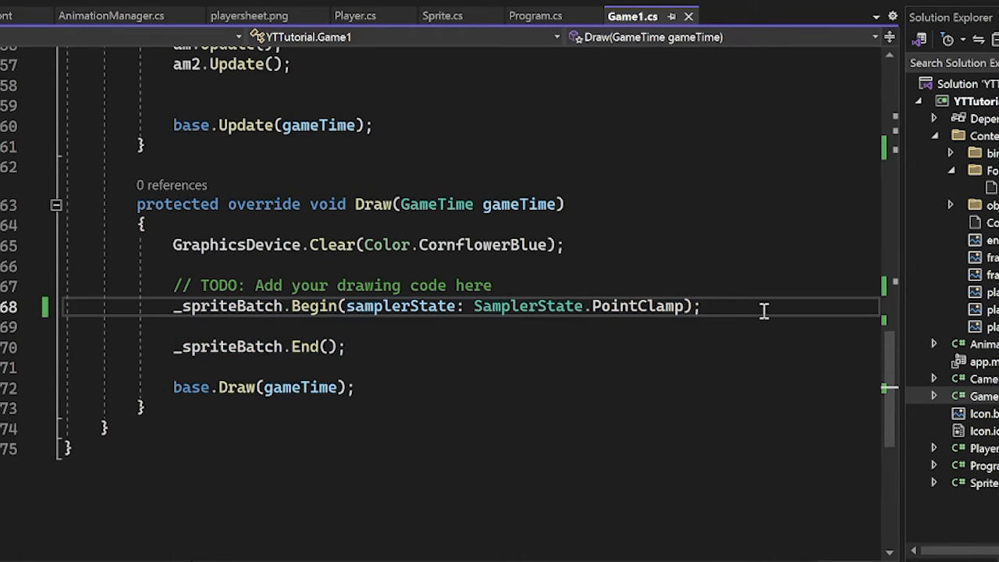
# - Write _spriteBatch.DrawString(font, "Hello, World!", Vector2.Zero, Color.White); in Draw
pyautogui.write('_spriteBatch.')
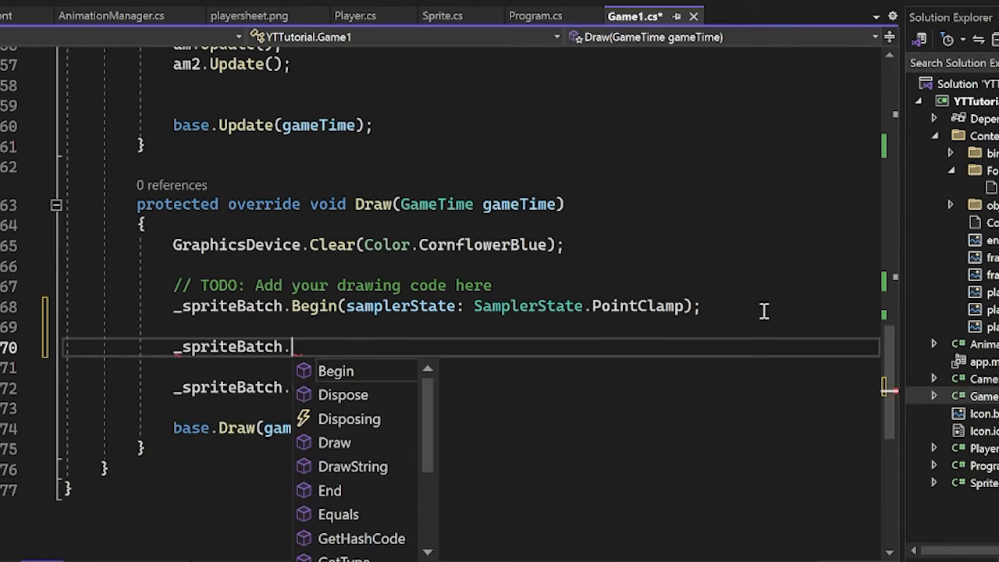
pyautogui.write('draw')
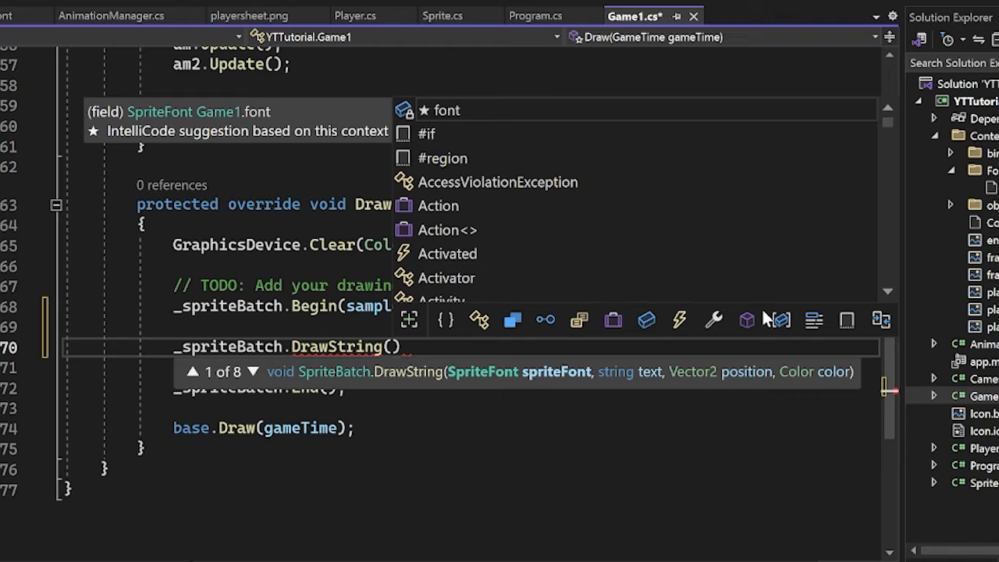
pyautogui.write('f')
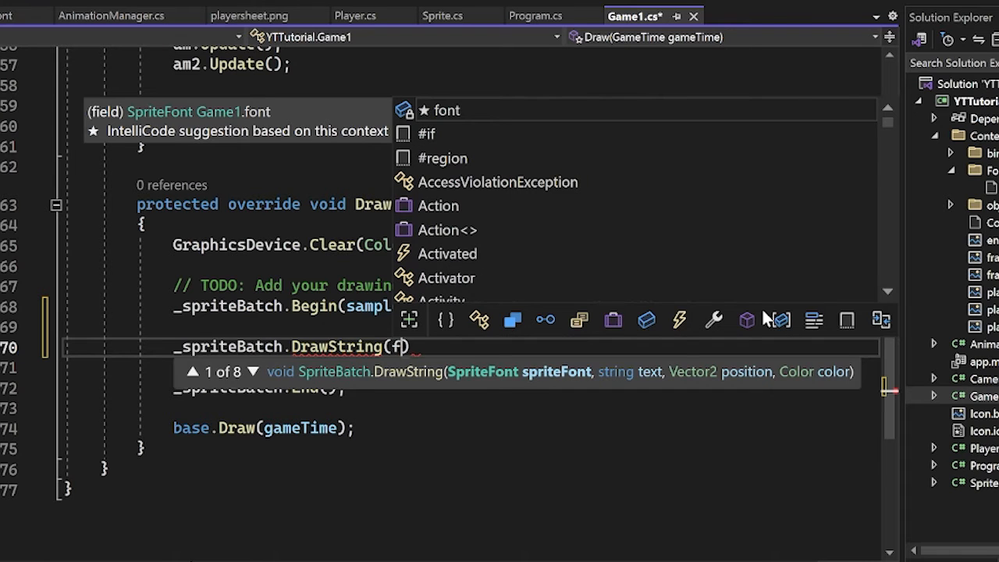
pyautogui.write('font,')
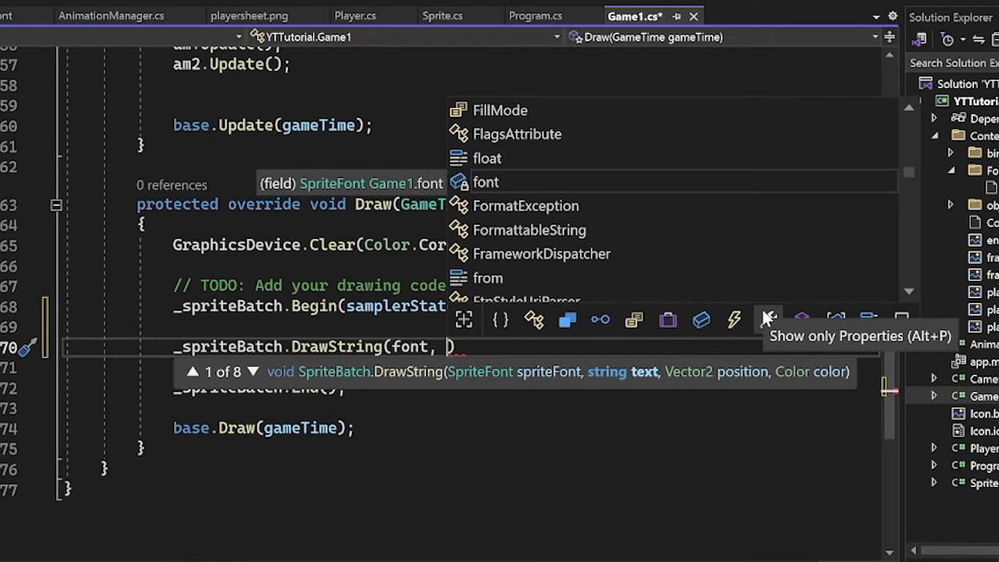
pyautogui.write('"Hello, "')
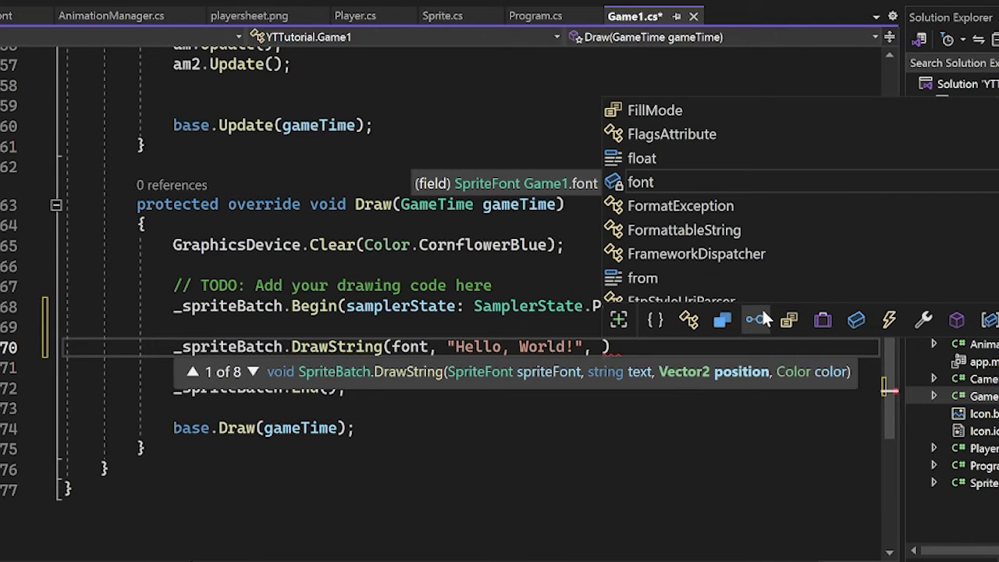
pyautogui.write('Vector2.ze')
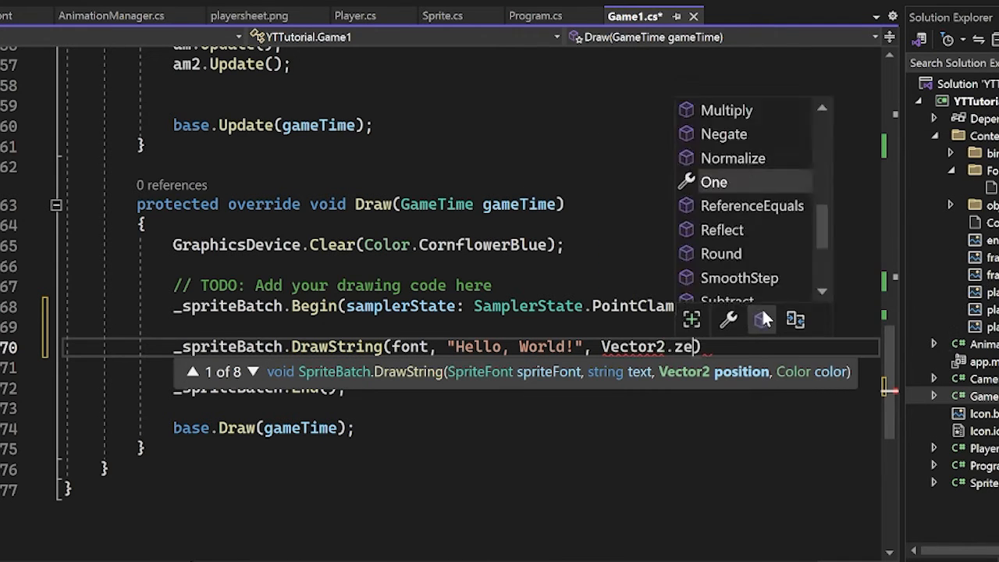
pyautogui.write('ro, color: Color.Whit')
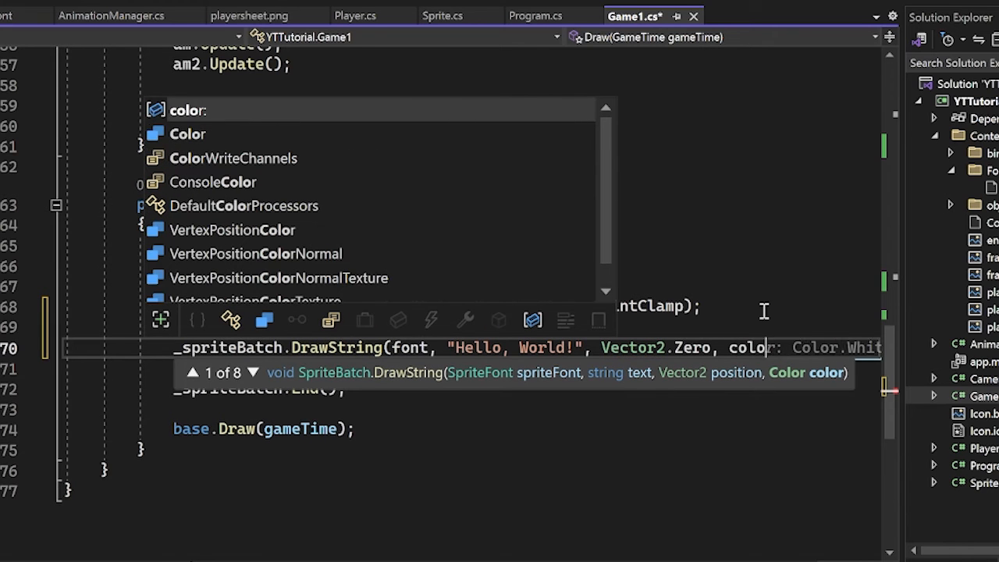
pyautogui.write('White);')
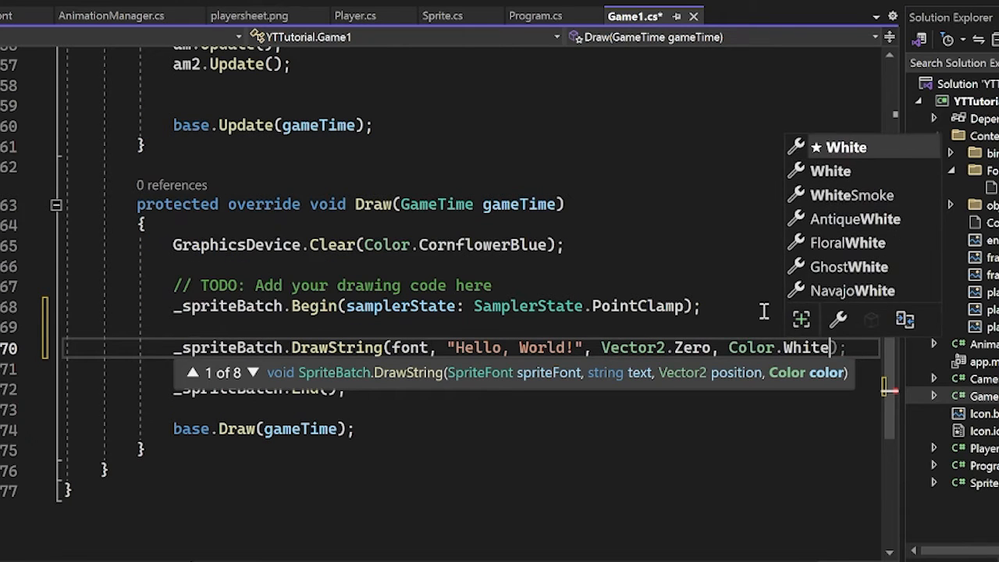
pyautogui.press('Enter')
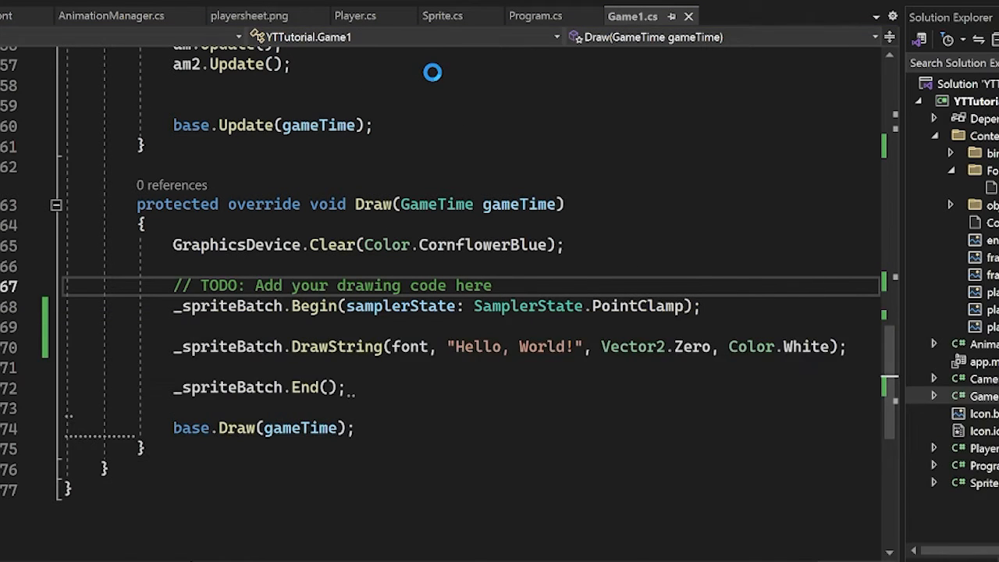
pyautogui.press('F5')
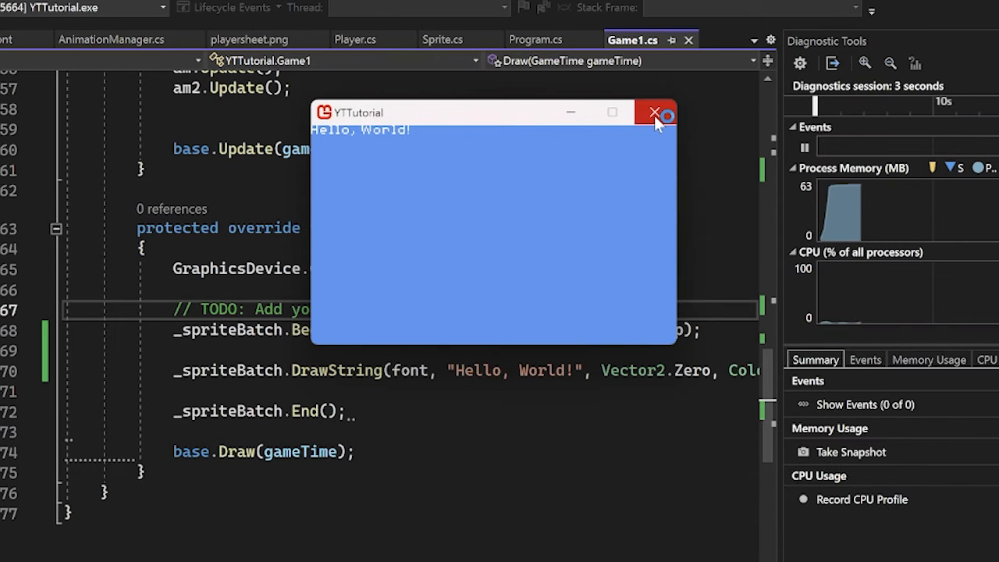
pyautogui.moveTo(653, 117)
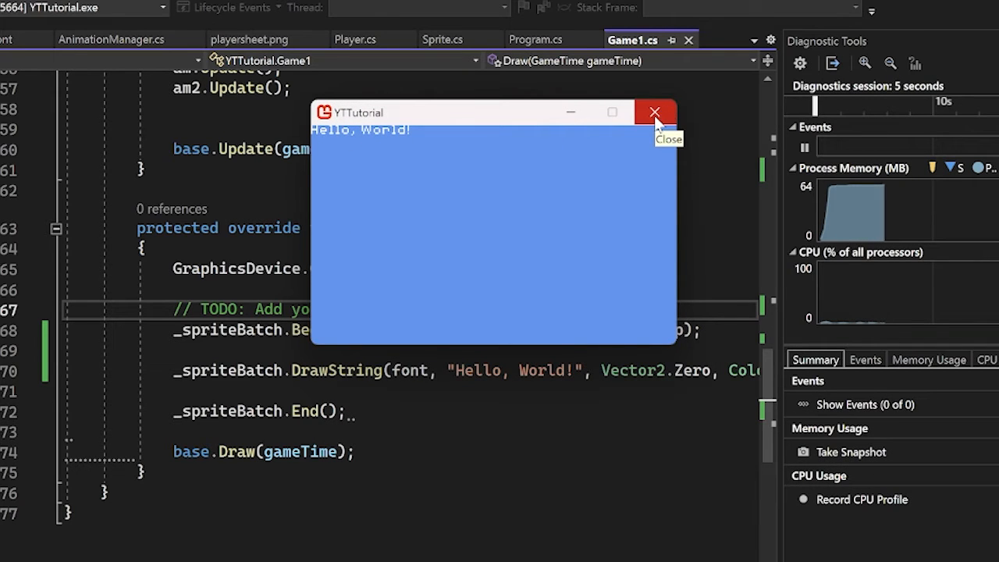
pyautogui.click(654, 113)
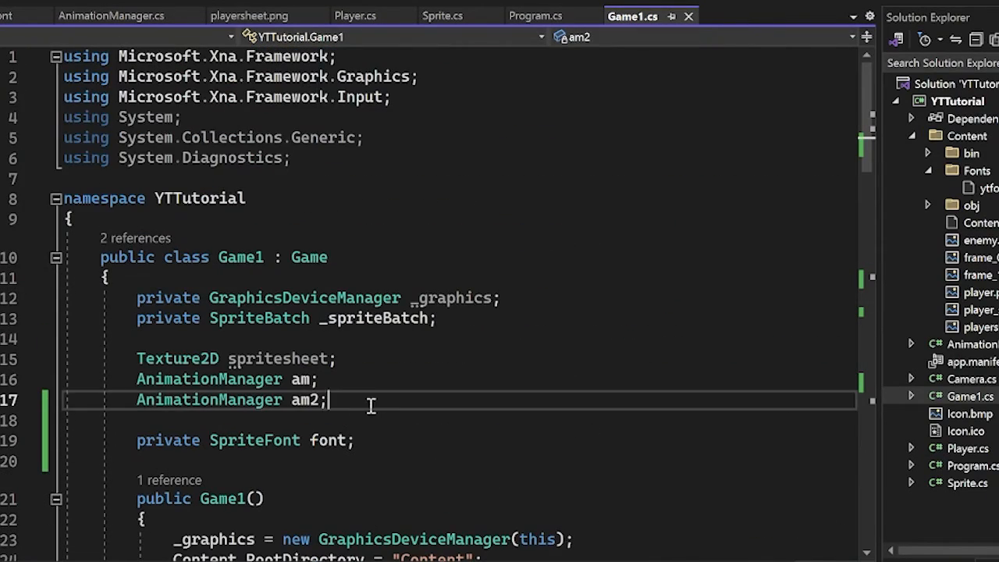
# - Declare a SpriteFont font2 field and a private int score field below the font field
pyautogui.write('private SpriteFont font2;')
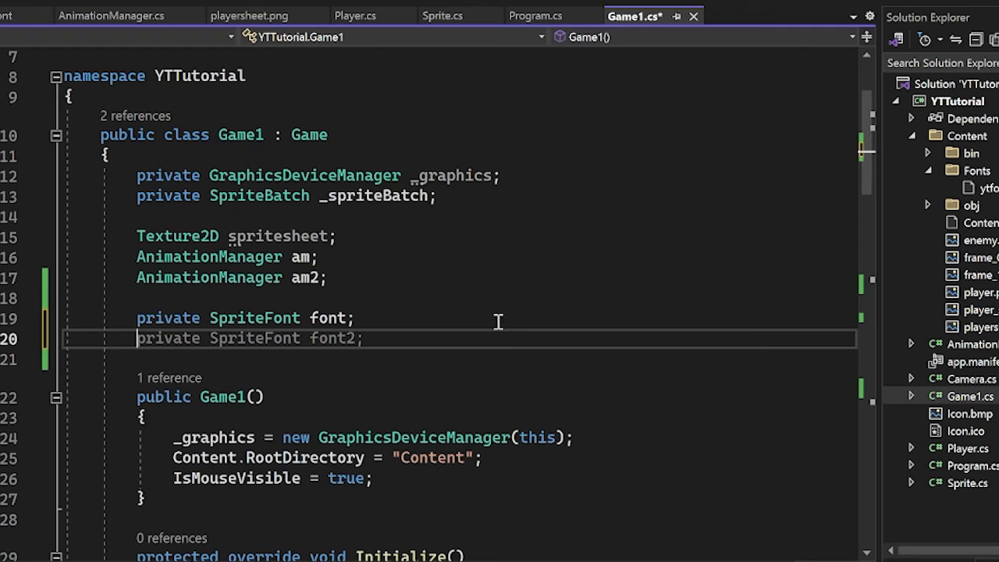
pyautogui.write('private int sc')
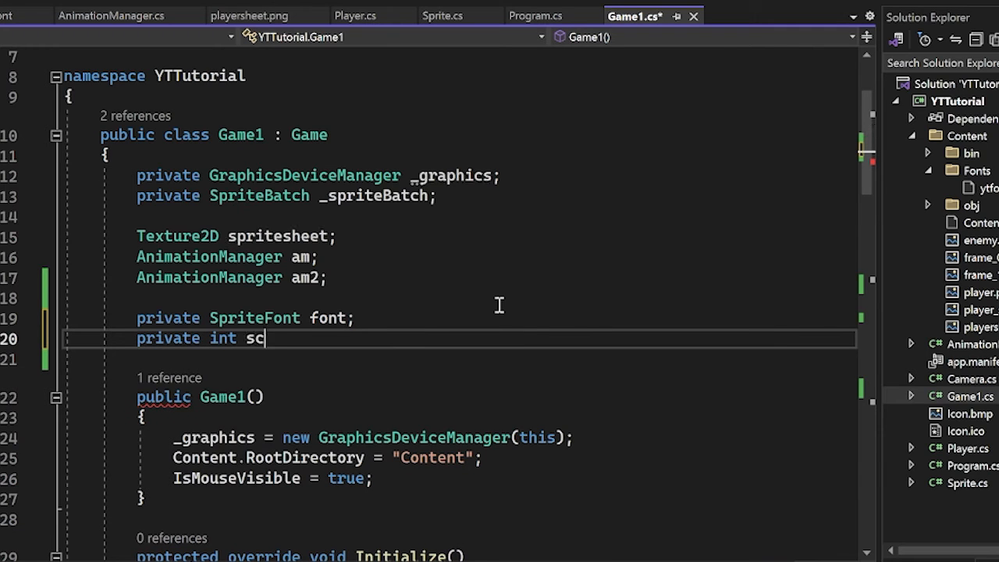
pyautogui.write('ore;')
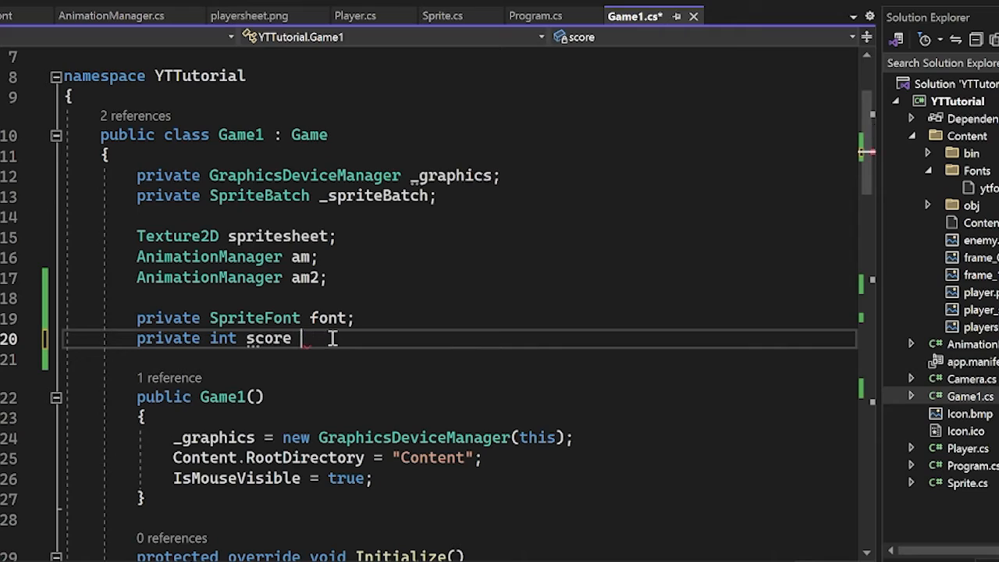
pyautogui.scroll(-3)
pyautogui.write(' = 0;')
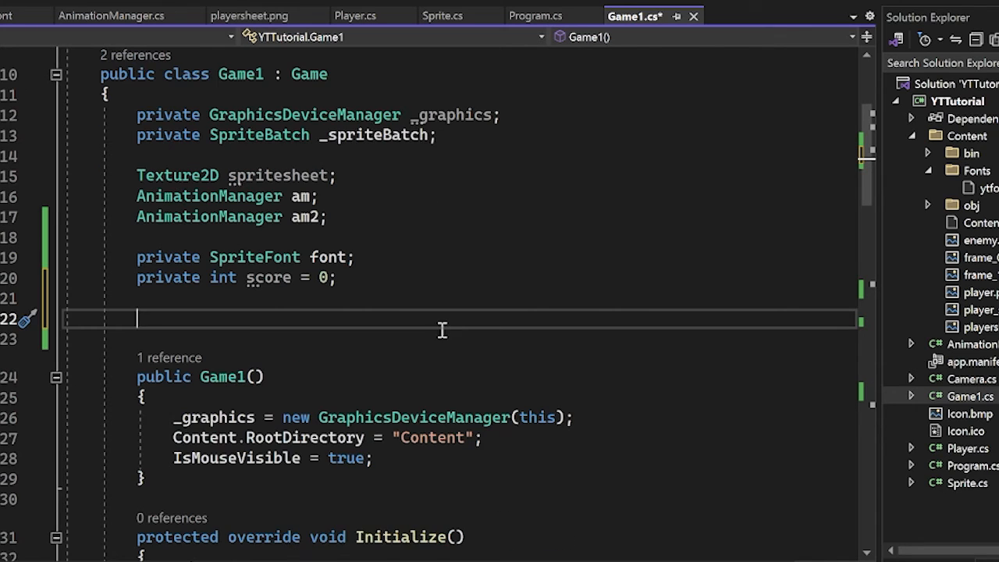
# - Add a bool is_space_pressed flag initialised to false
pyautogui.write('bool')
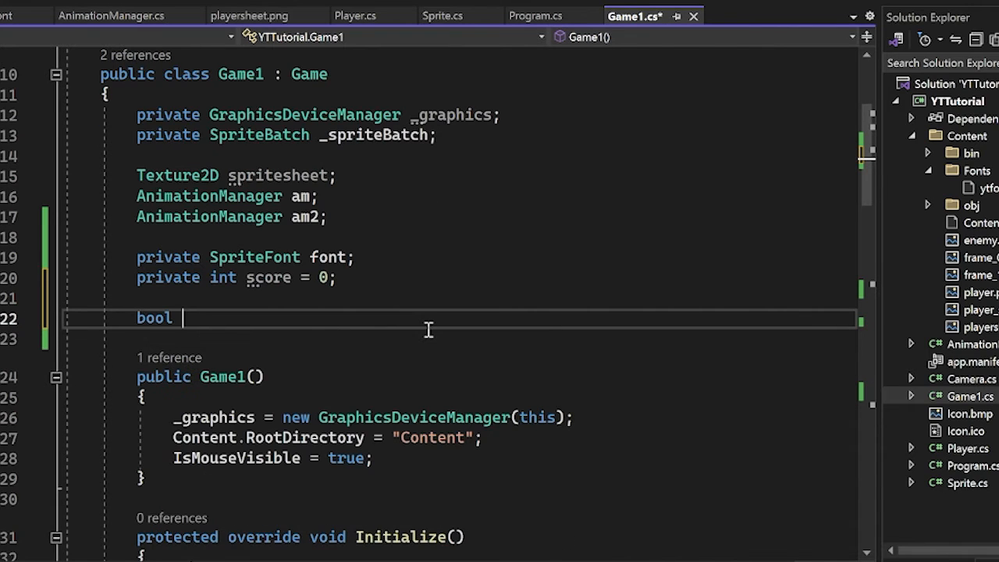
pyautogui.write('is_space_br')
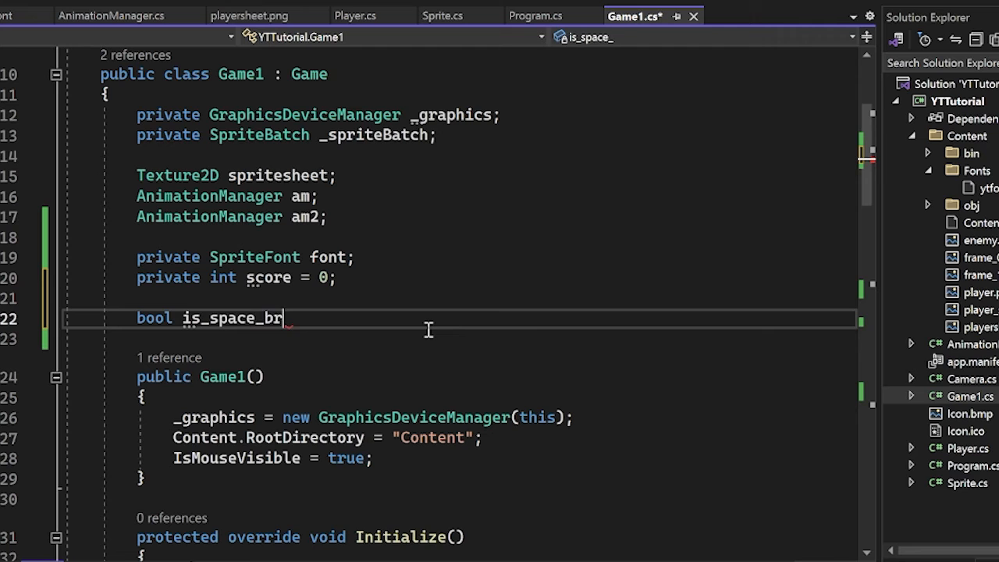
pyautogui.write('essed = false;')
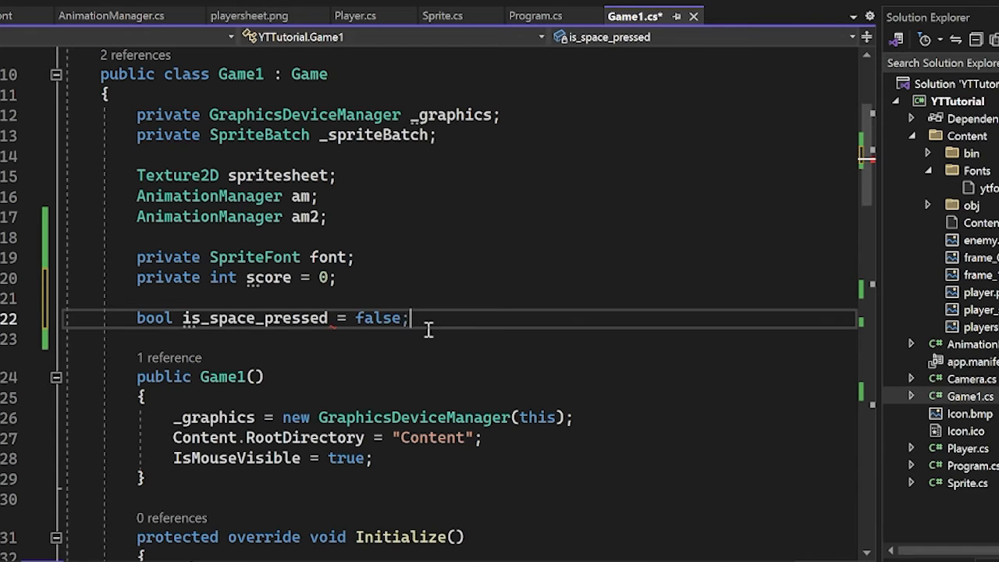
pyautogui.scroll(-3)
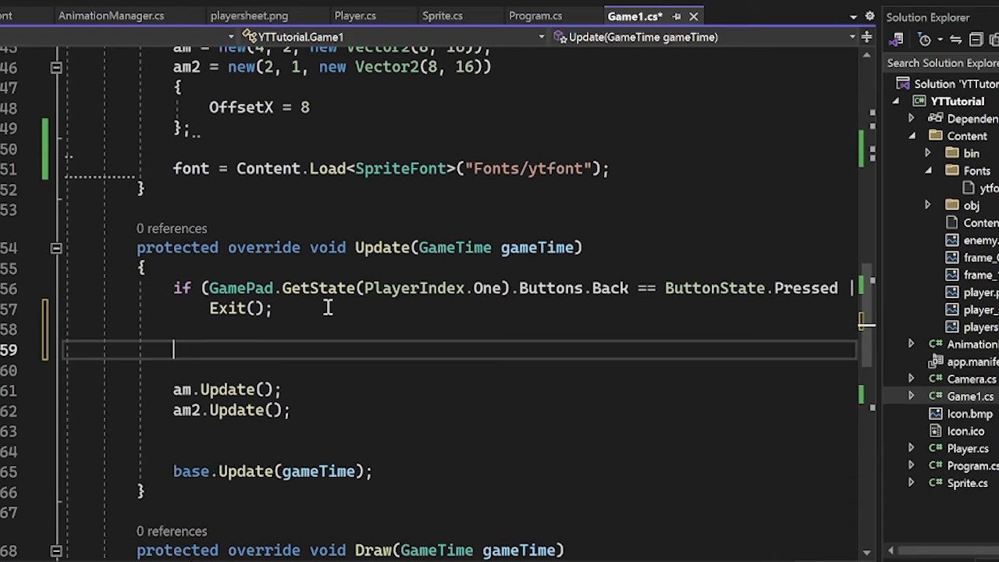
# - Add an if in Update checking Keyboard.GetState().IsKeyDown(Keys.Space) && !is_space_pressed to increment score
pyautogui.write('if (Keyboard.D')
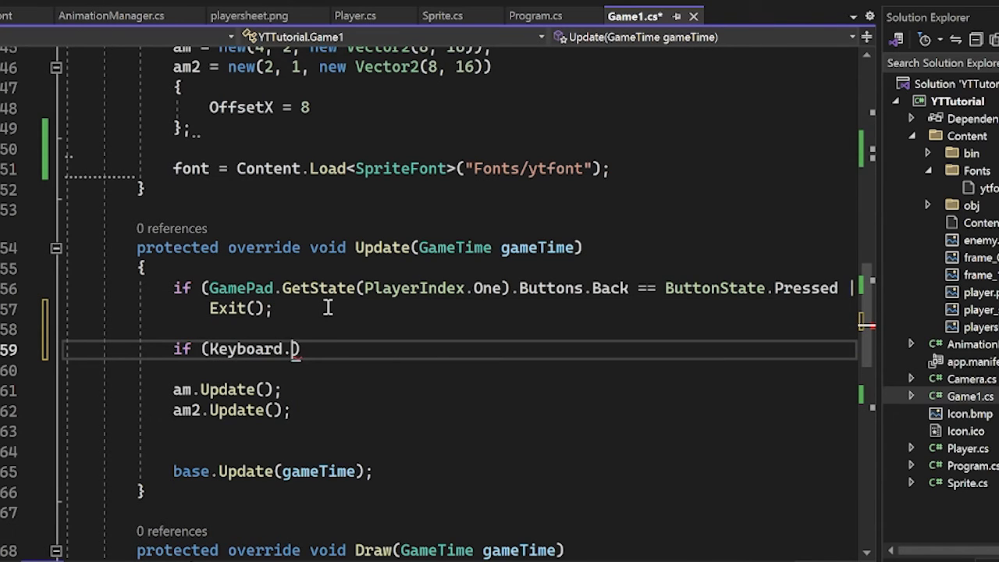
pyautogui.write('GetState().i')
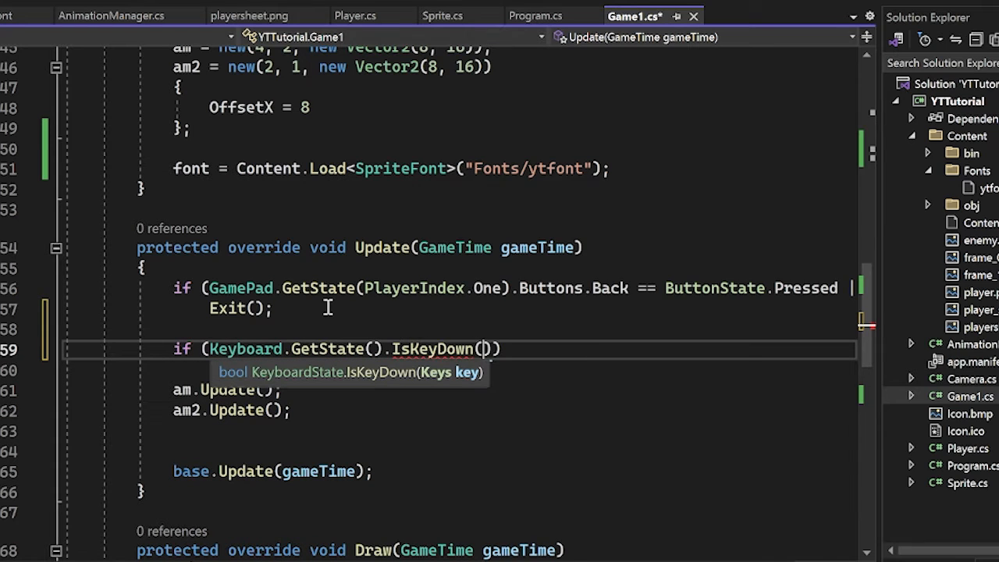
pyautogui.write('Keys.Space')
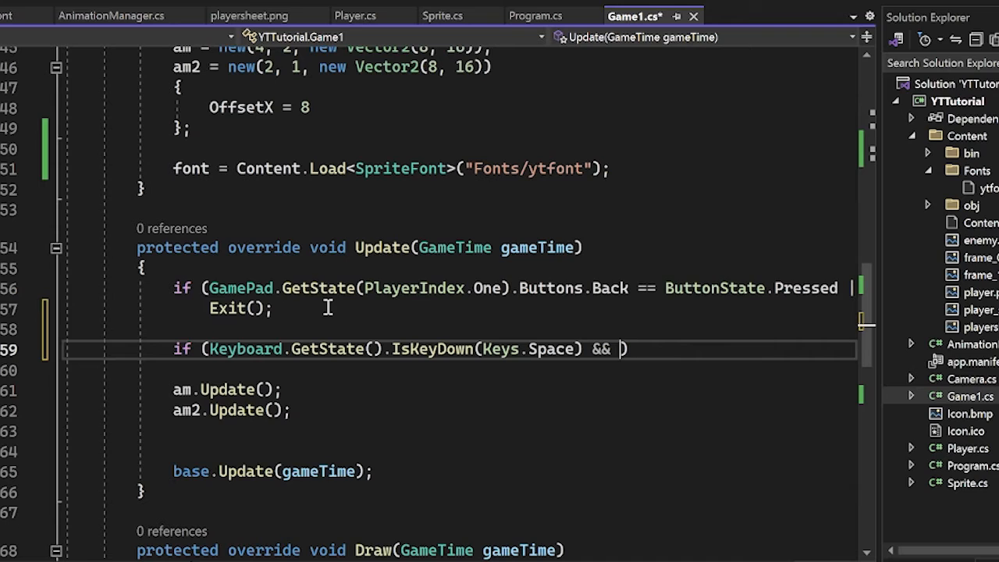
pyautogui.write('!is_space_pressed')
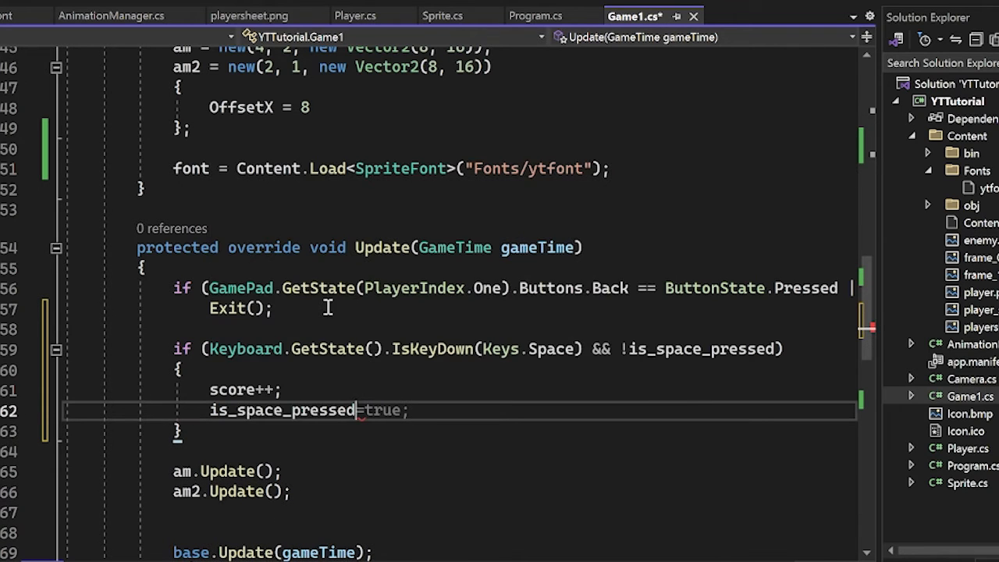
# - Add an else branch that resets is_space_pressed
pyautogui.write('else')
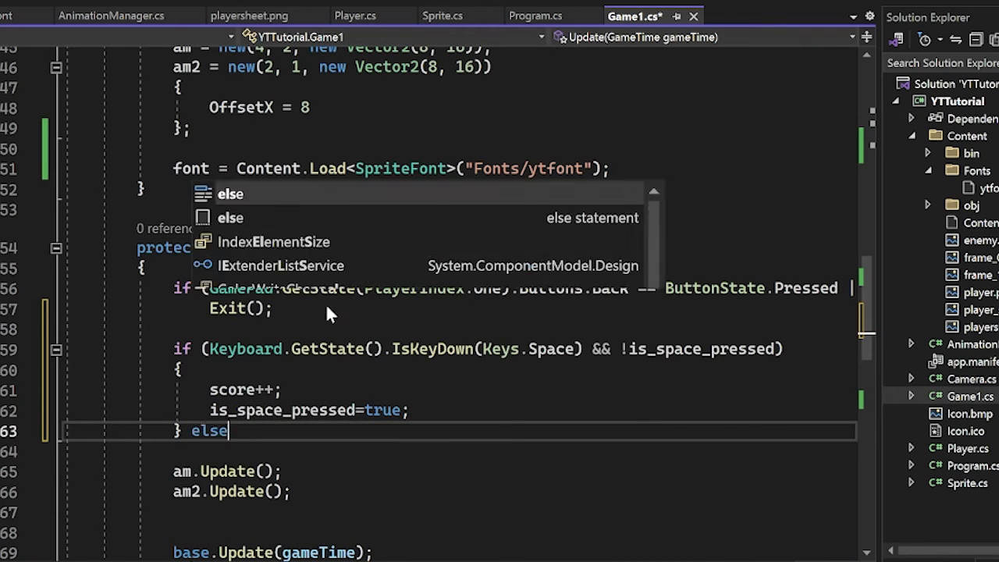
pyautogui.write('is')
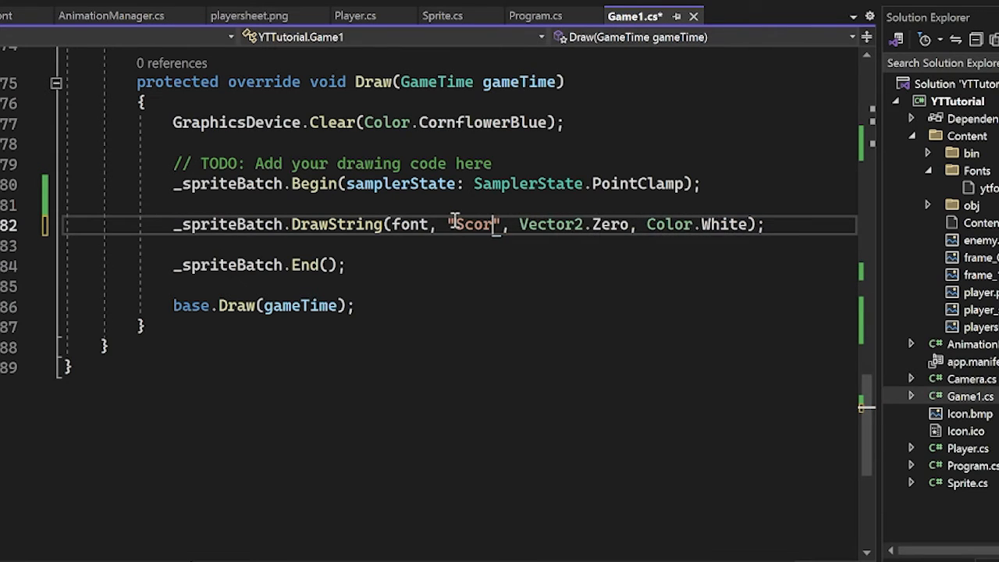
# - Draw "Score: " + score at new Vector2(50, 50) instead of Vector2.Zero
pyautogui.write('e: " + score')
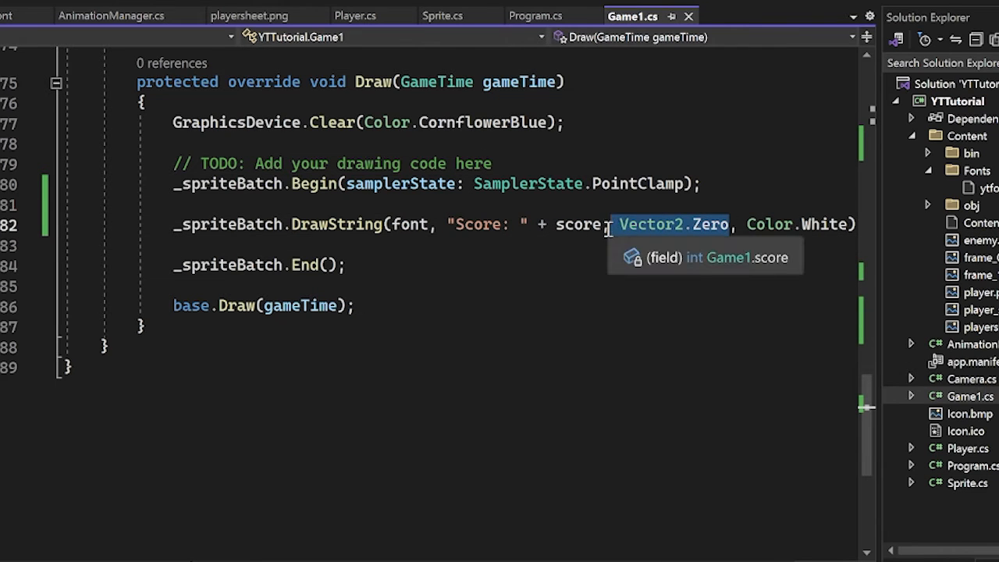
pyautogui.write('new Vector2(')
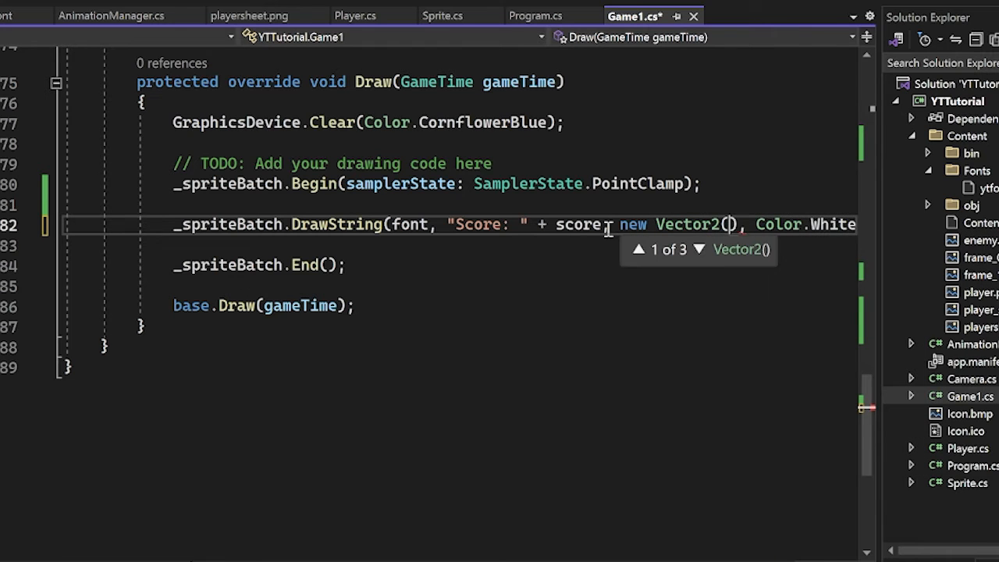
pyautogui.write('50, 50,')
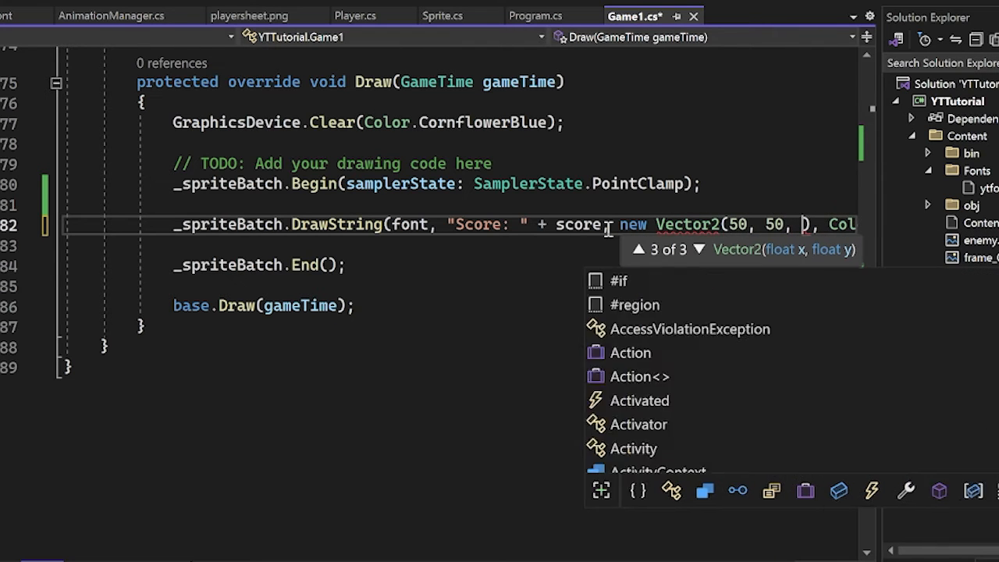
pyautogui.press('F5')
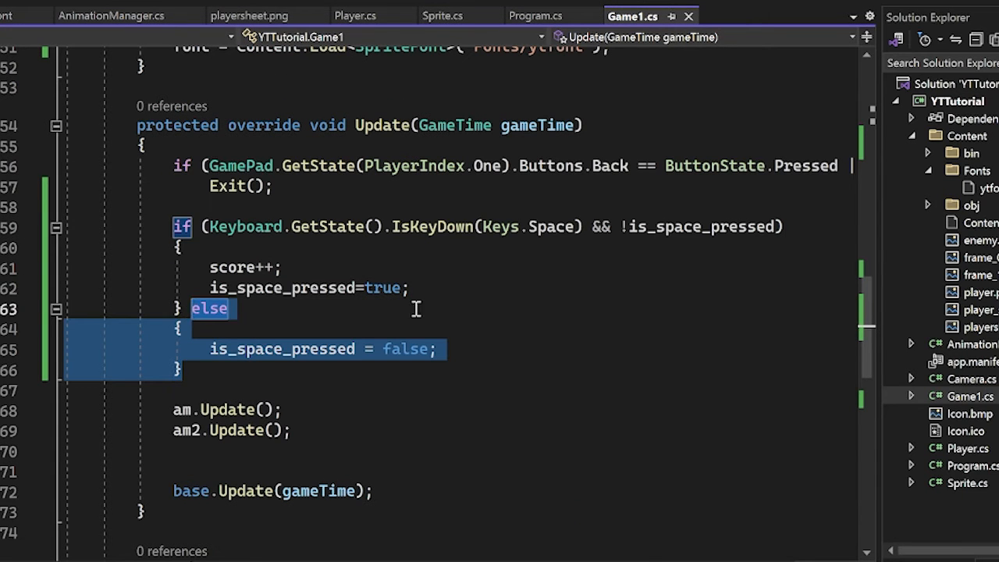
# - Add a separate if checking Keyboard.GetState().IsKeyUp(Keys.Space) in place of the else block
pyautogui.write('if (k')
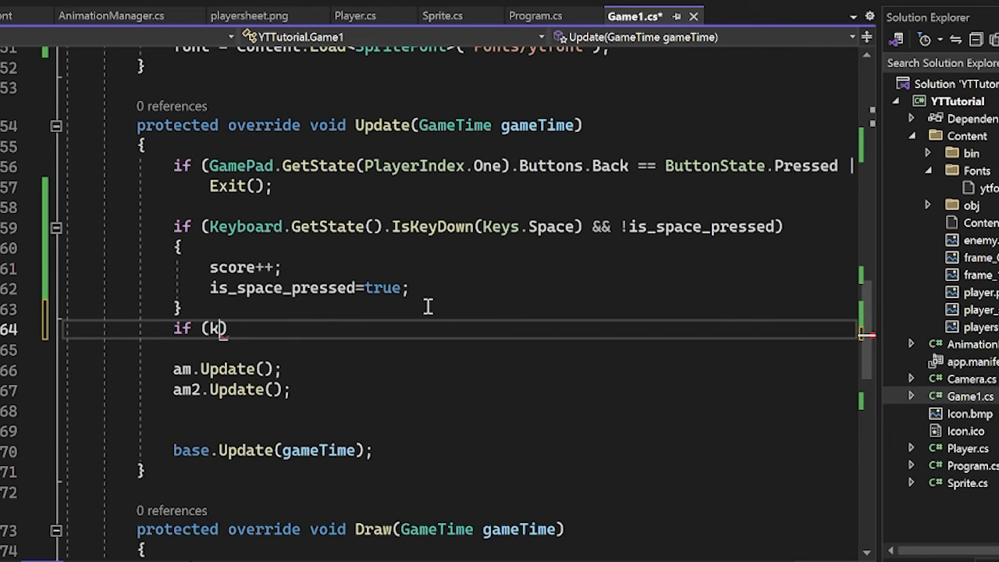
pyautogui.write('eybard.GetState(')
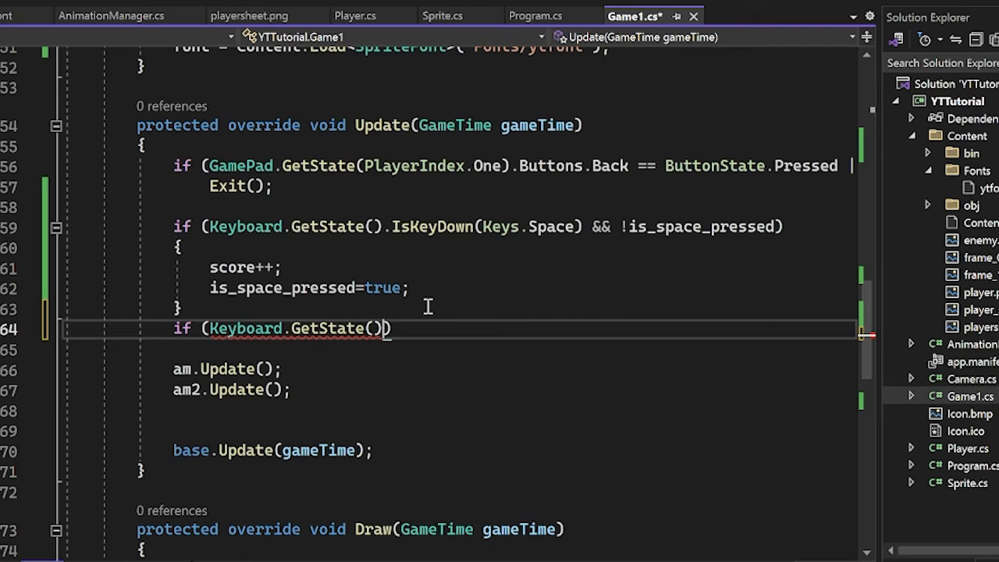
pyautogui.write('.IsKeyUp')
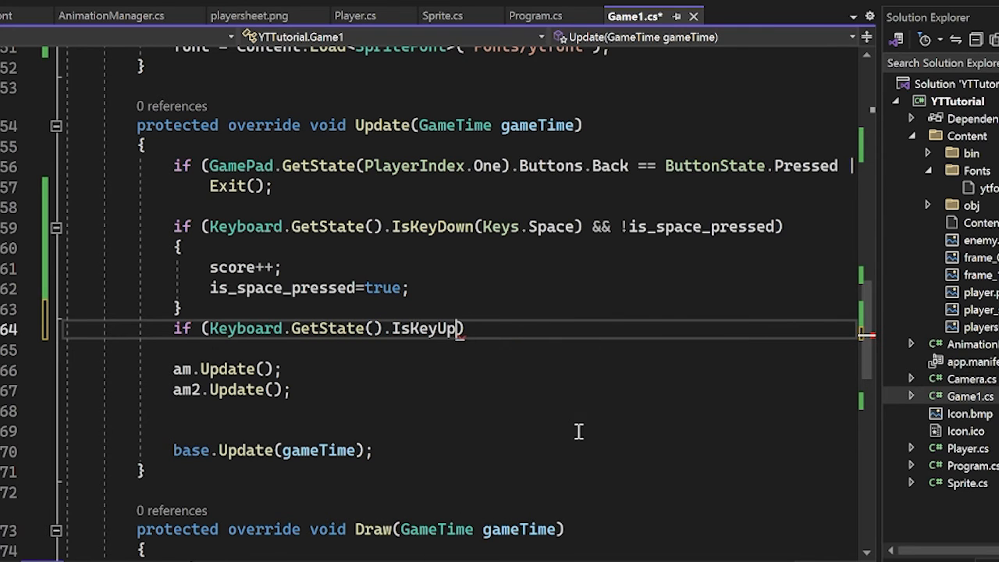
pyautogui.write('(Keys.Space')
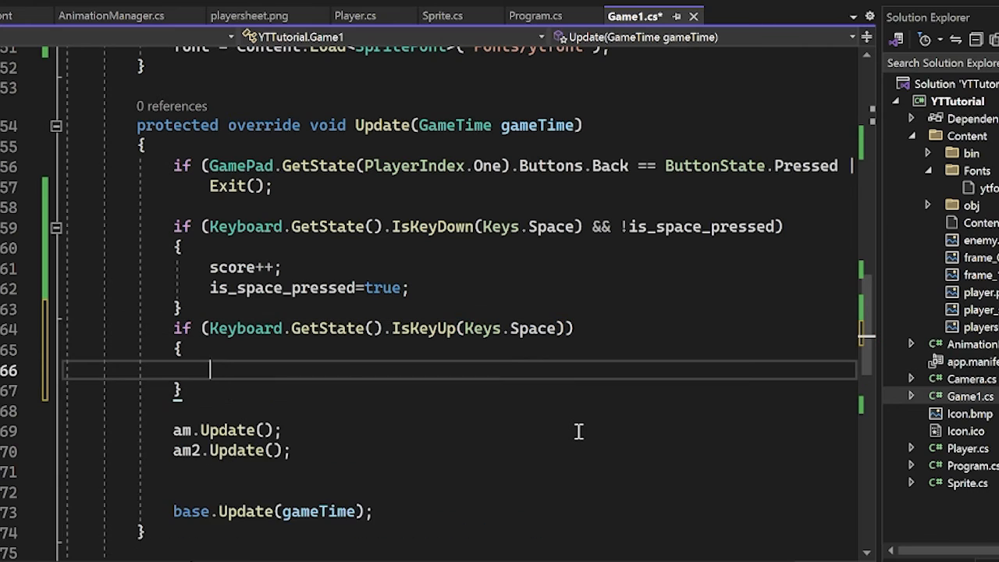
# - Set is_space_pressed = false inside it, fixing the autocomplete slip, and save Game1.cs
pyautogui.write('is_space_pressed.TryFormat= -')
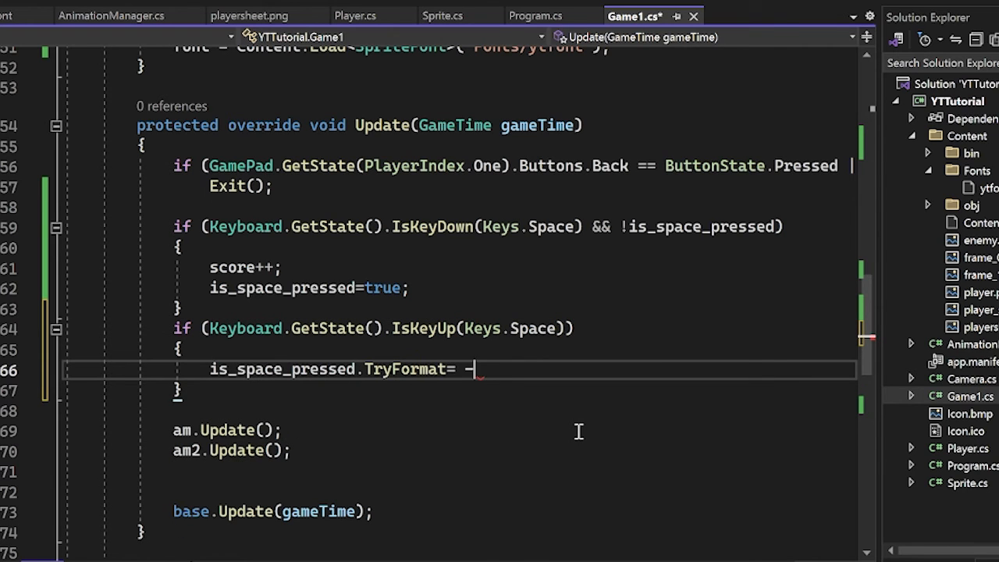
pyautogui.press('BackSpace')
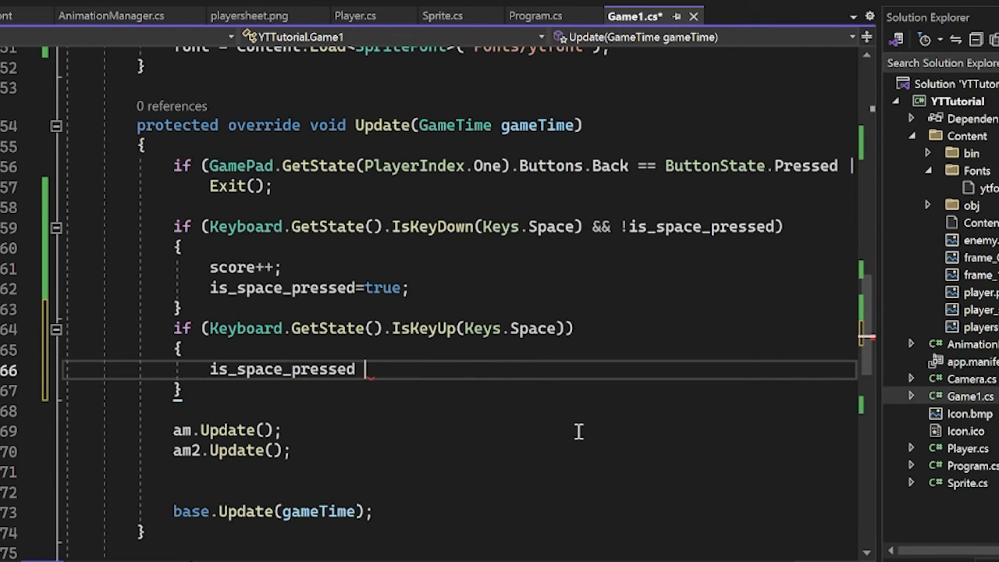
pyautogui.write('= false;')
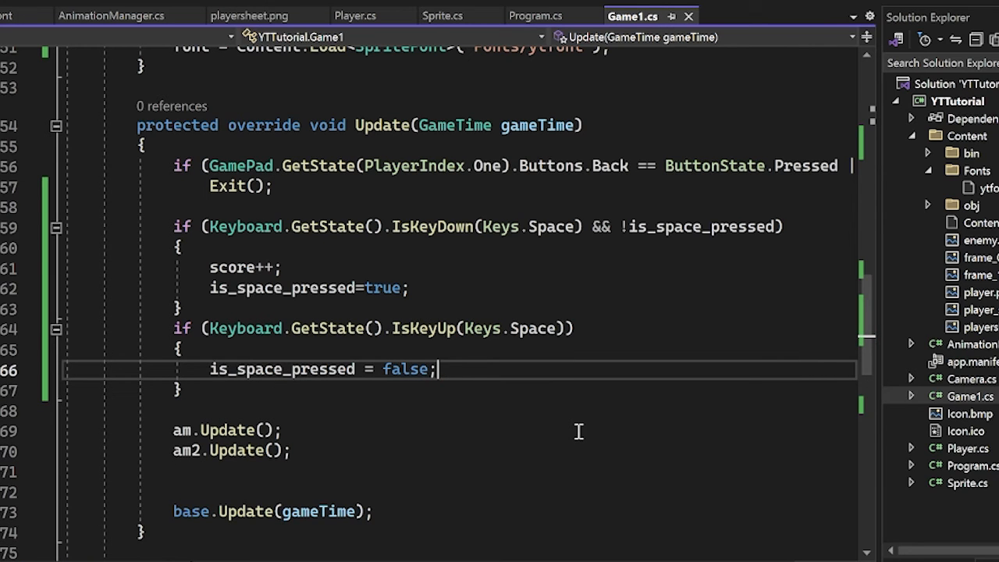
pyautogui.press('F5')
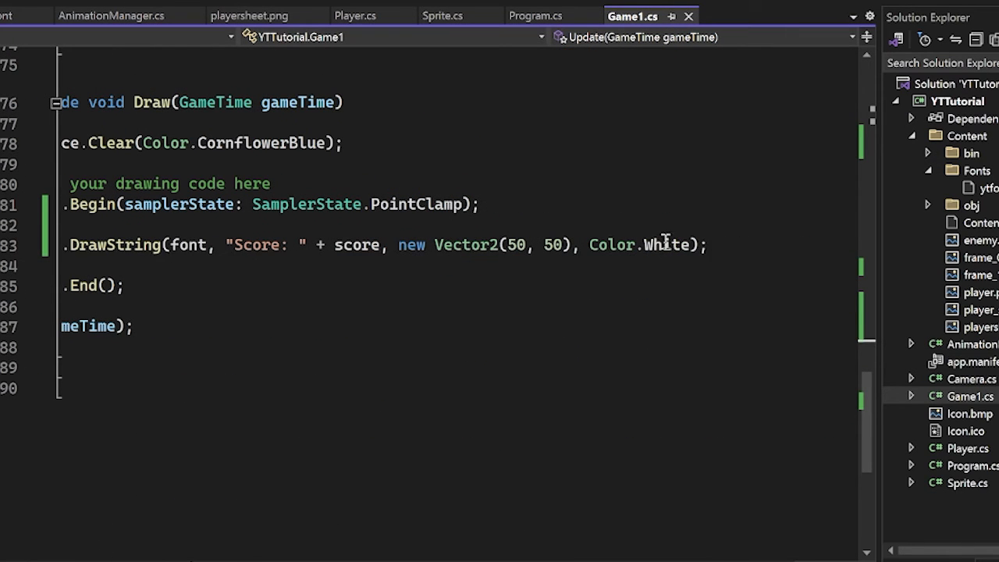
pyautogui.write('Red')
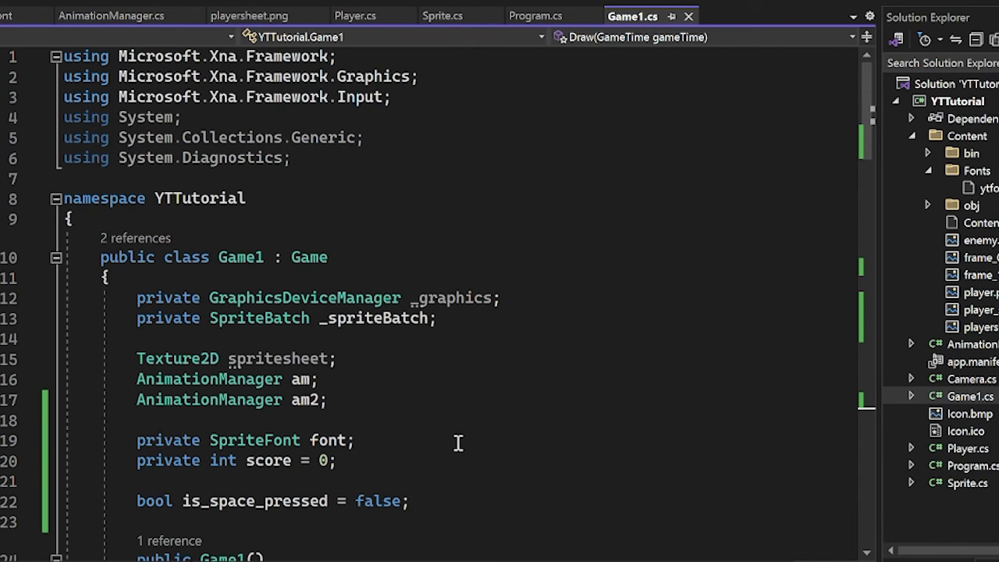
pyautogui.moveTo(351, 415)
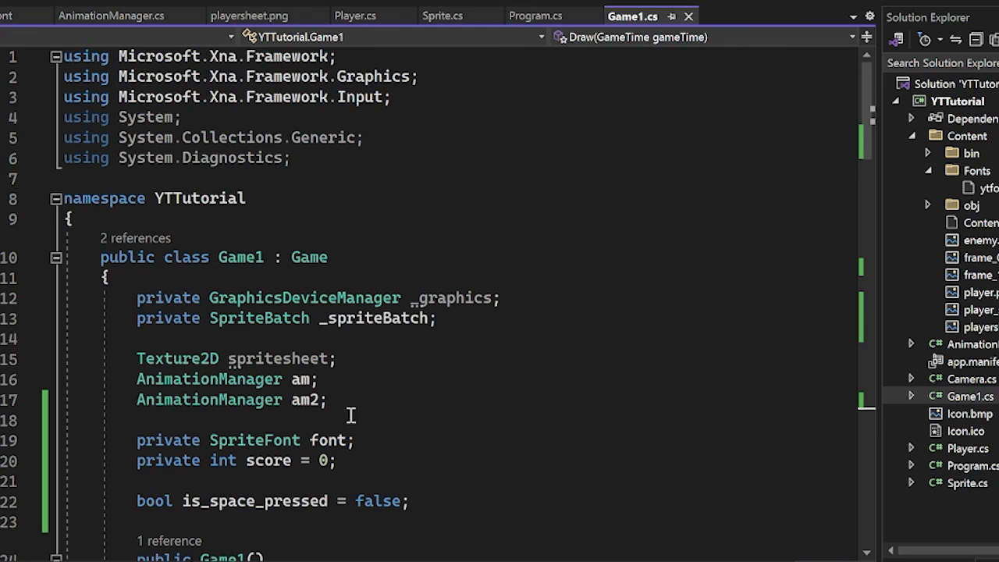
pyautogui.scroll(-3)
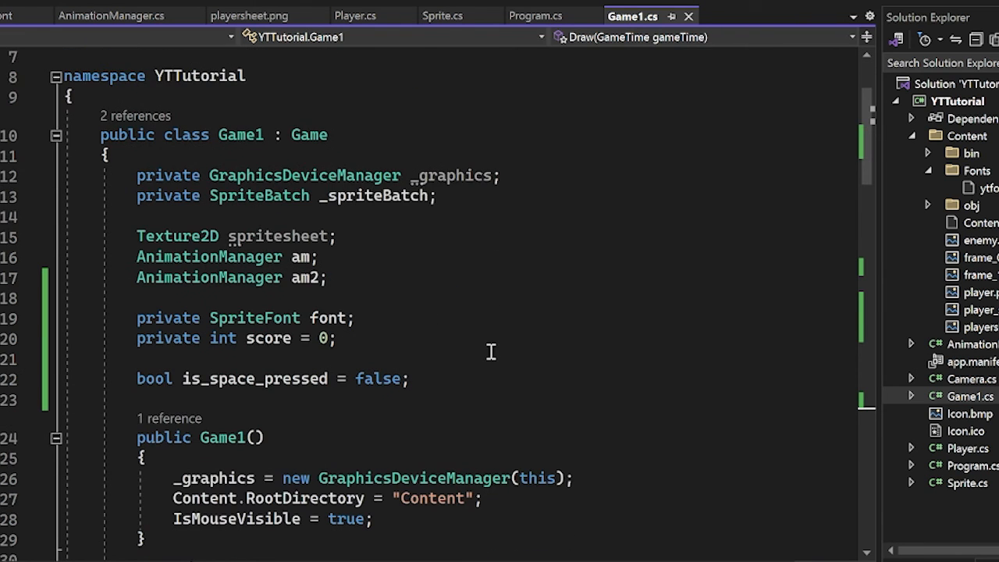
pyautogui.scroll(-3)
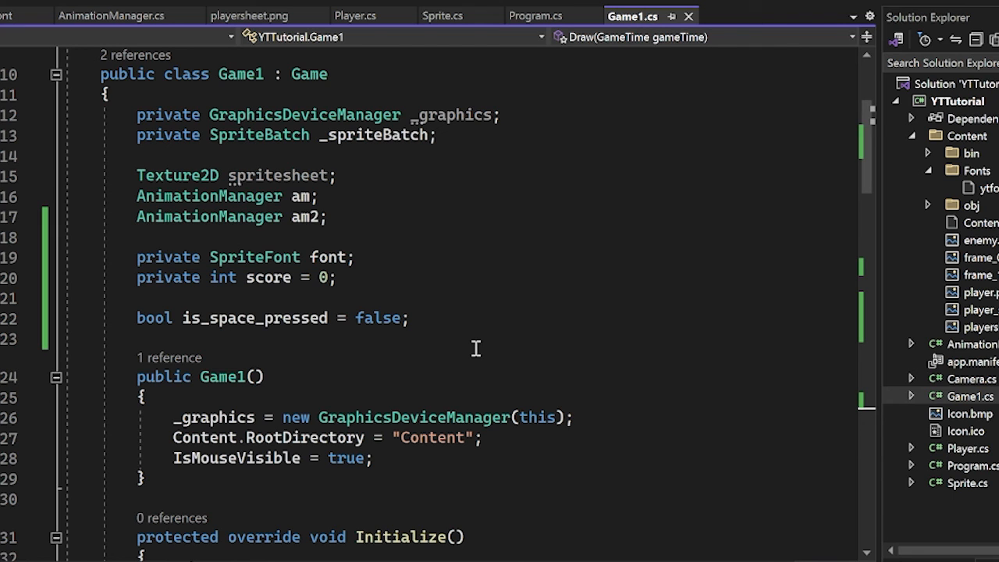
pyautogui.scroll(-3)
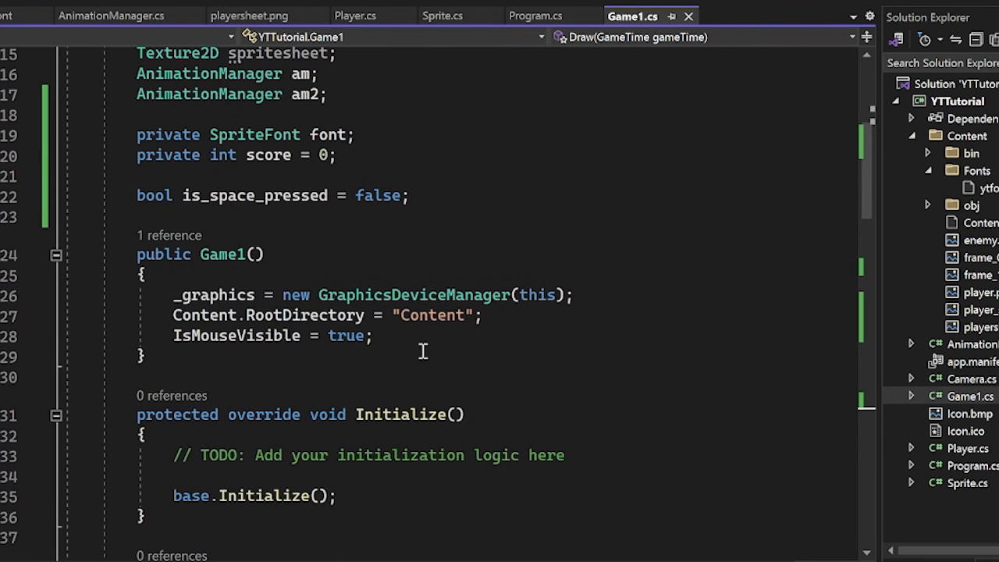